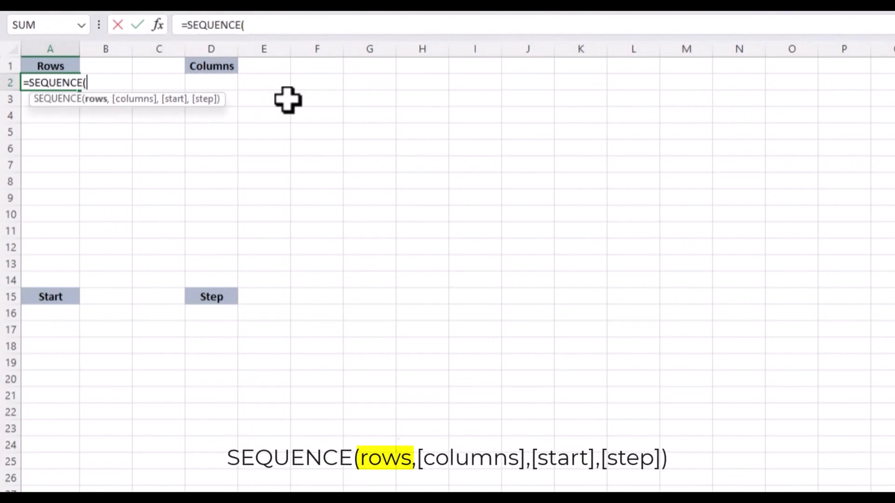
Step: Commit =SEQUENCE(10) in A2 so 1 through 10 spill down A2:A11
type("10)")
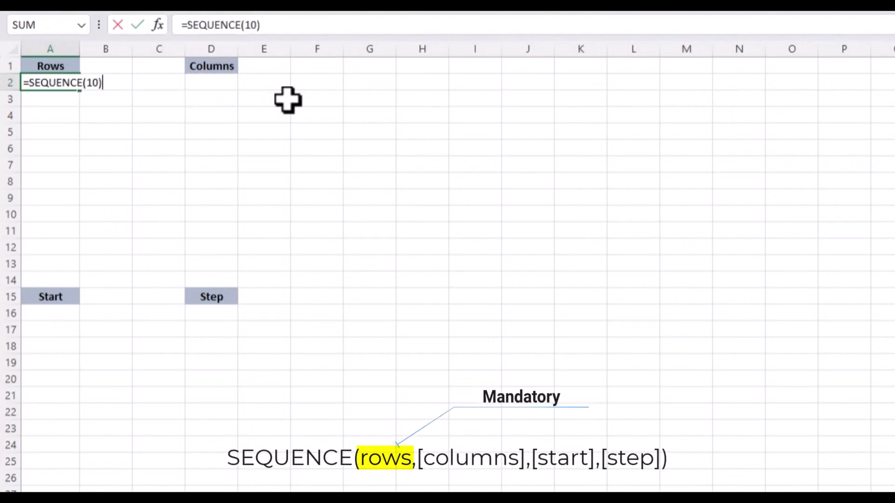
key("Enter")
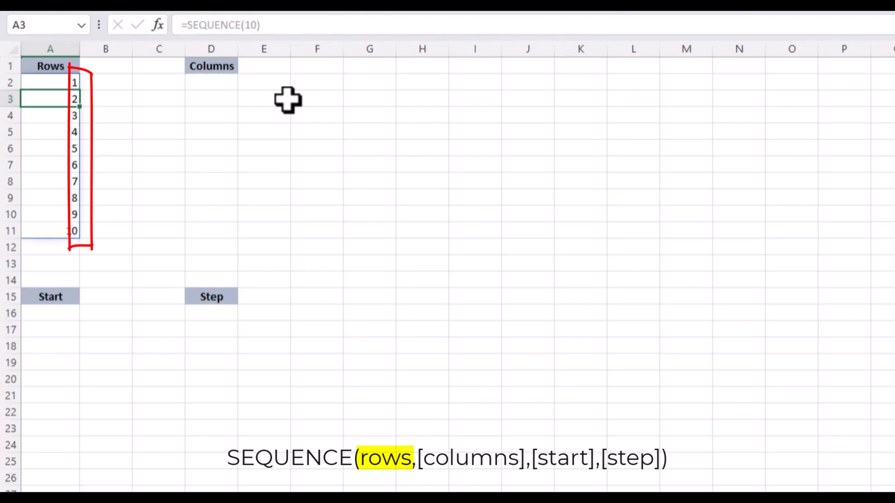
mouse_move(301, 148)
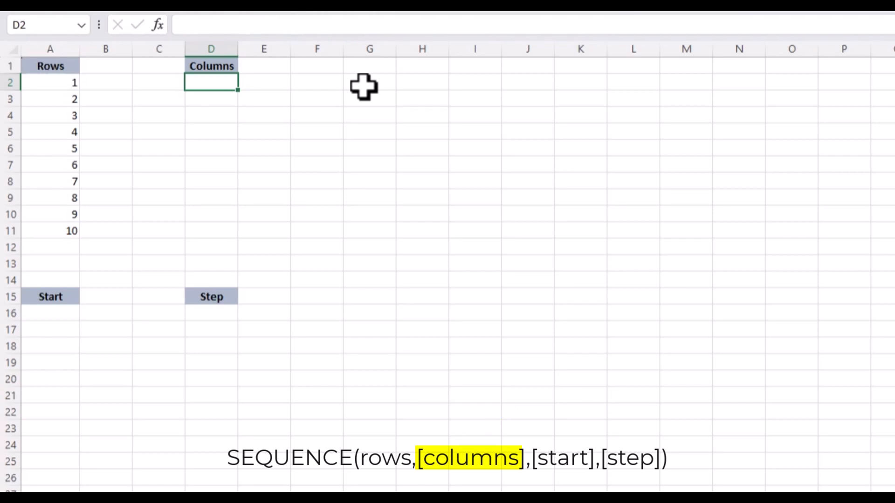
Step: Enter =SEQUENCE(10,3) in D2 for a 10-row by 3-column grid of 1–30
type("=s")
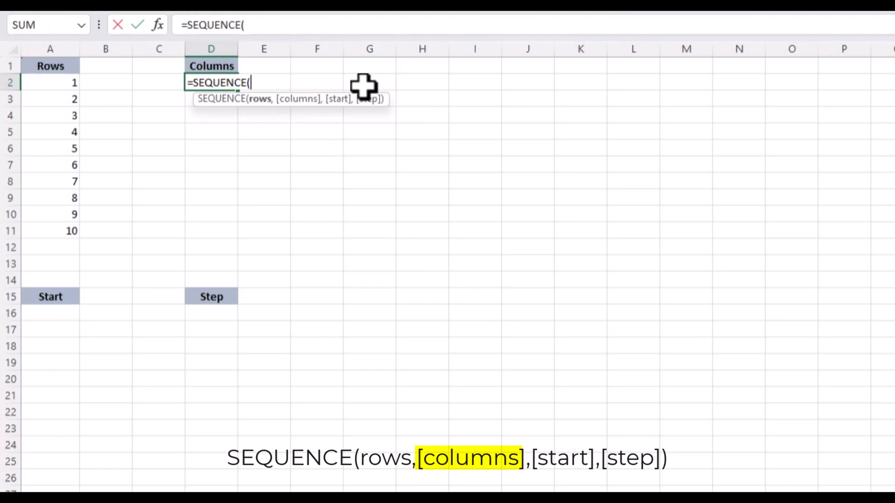
type("10")
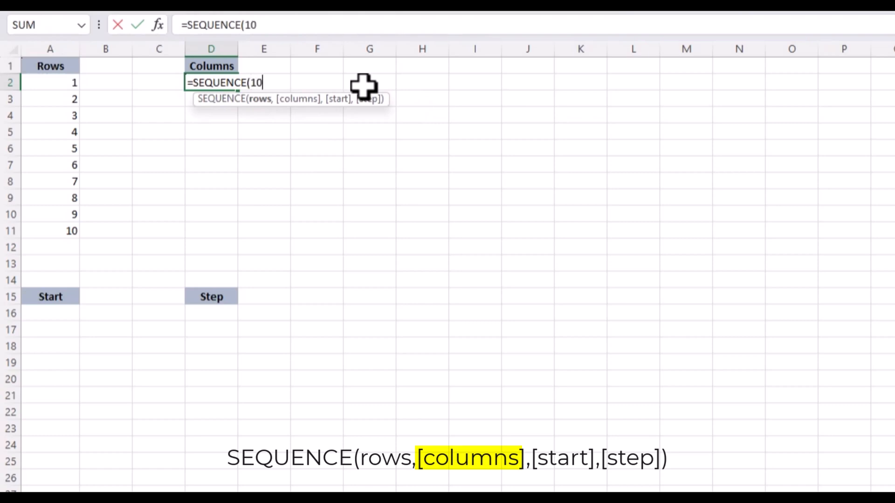
type(",3)")
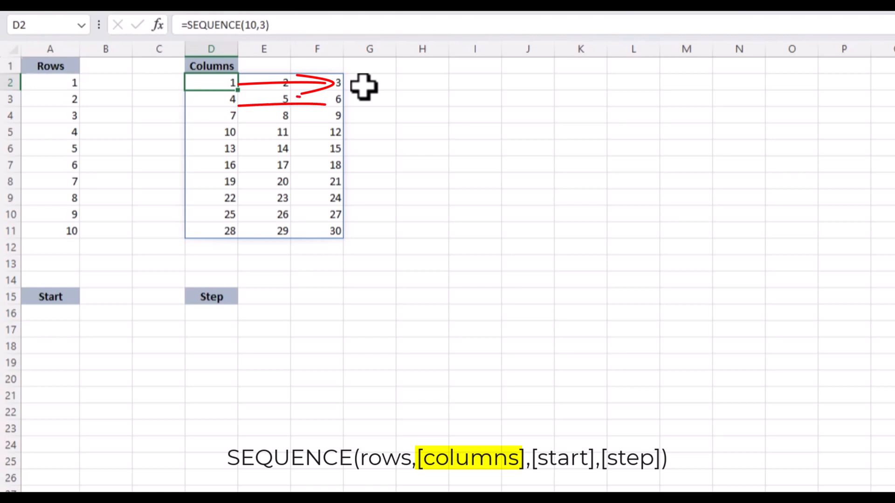
Step: Wrap the D2 formula in TRANSPOSE so 1–30 spill across three rows and ten columns
double_click(212, 83)
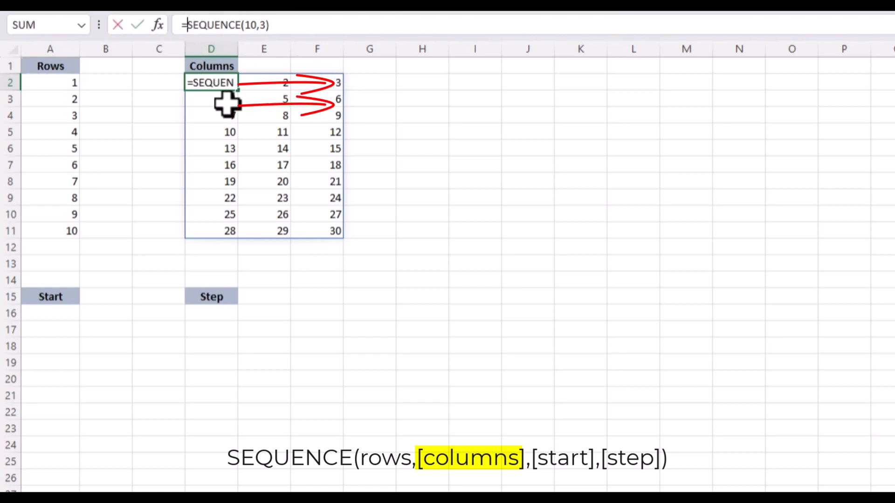
type("trans")
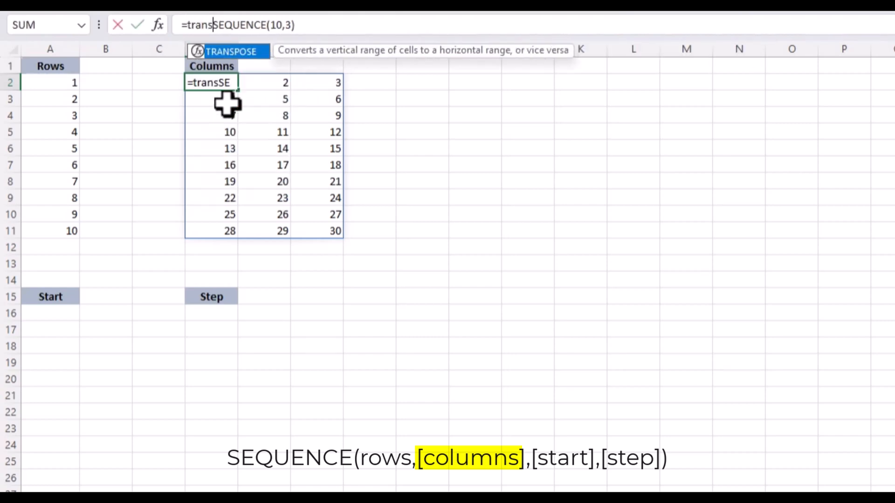
key("Tab")
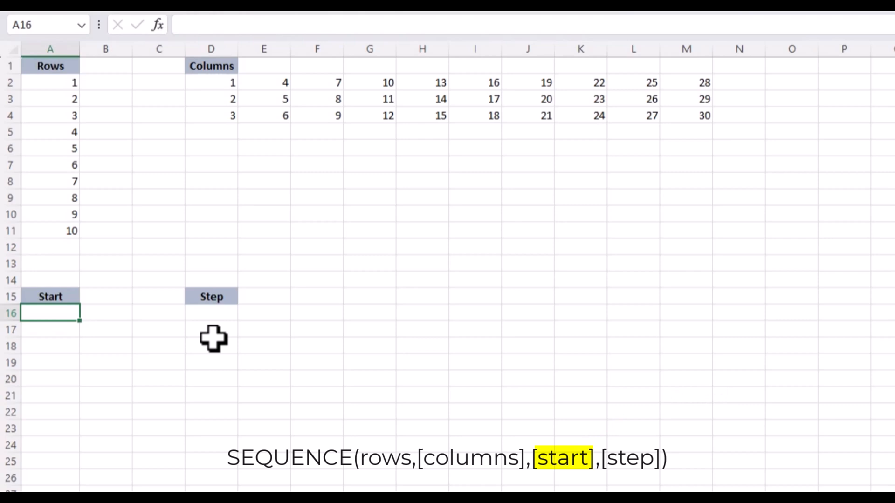
Step: Enter =SEQUENCE(10,1,5) in A16 to list 5 through 14, then move to D16
type("=")
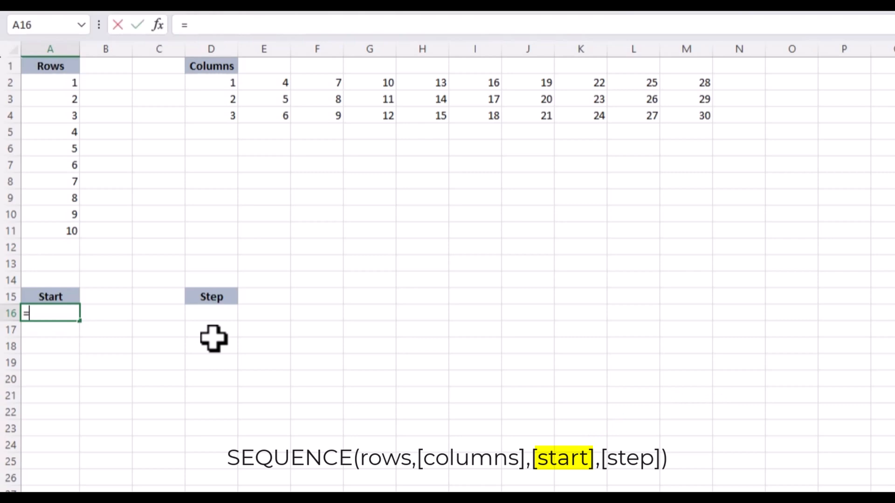
type("SEQUENCE(")
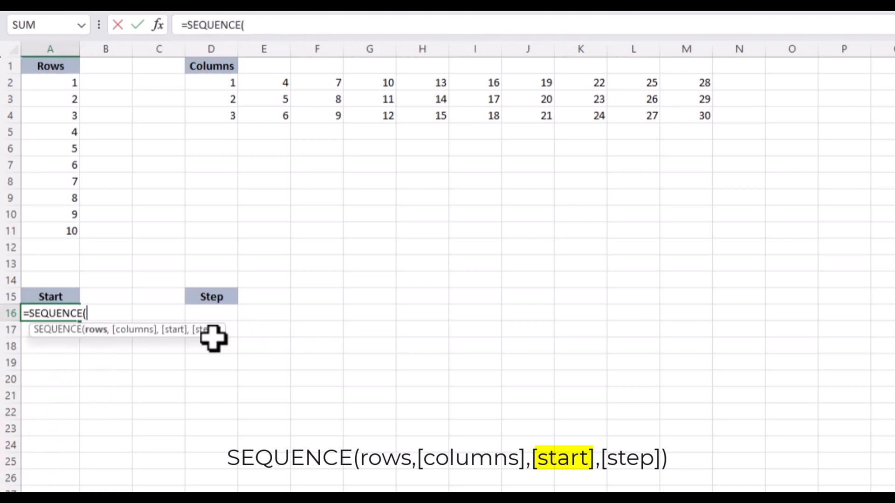
type("10,")
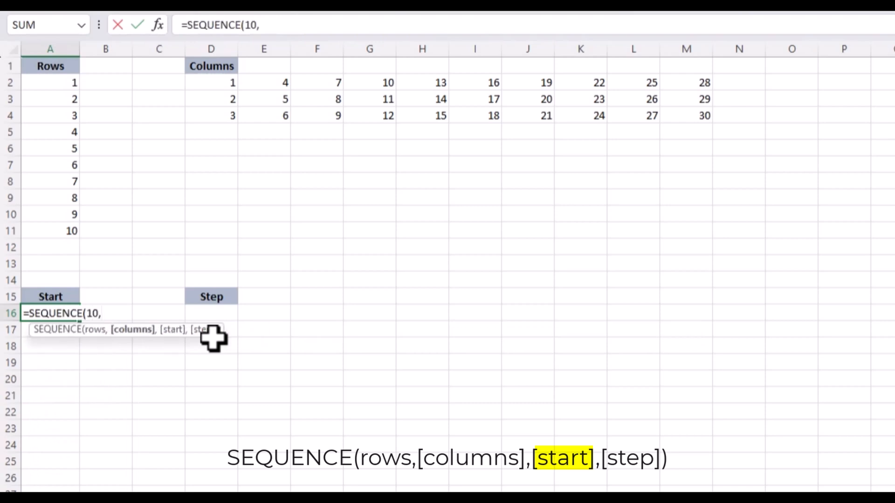
type("1,")
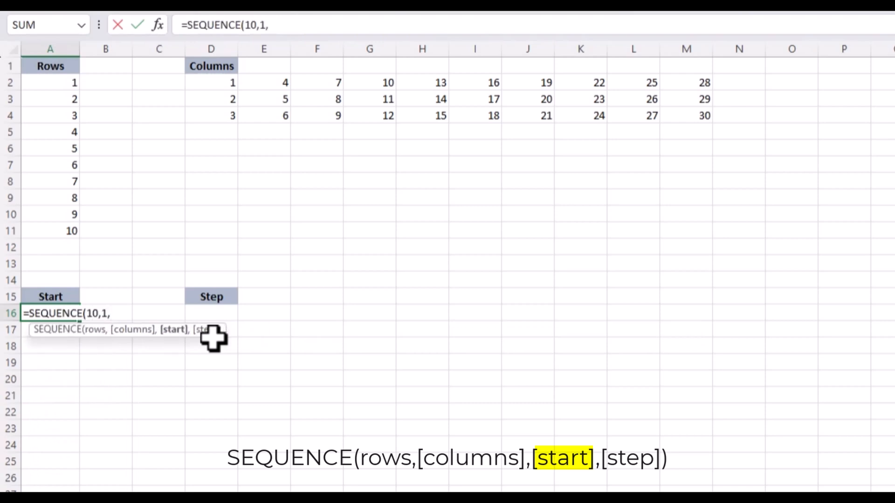
type("5")
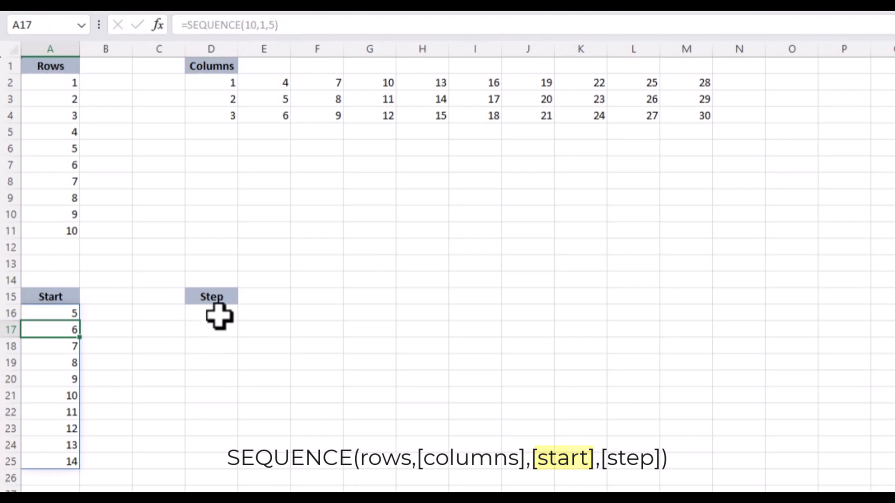
left_click(212, 313)
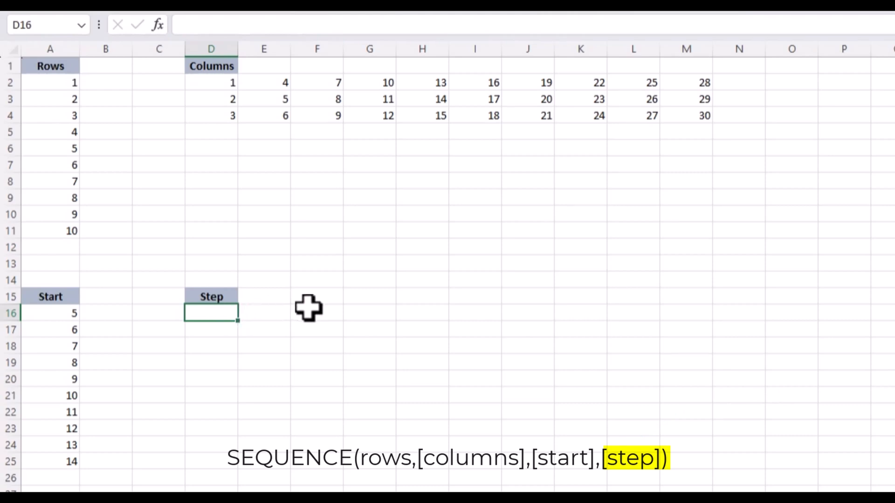
Step: Enter =SEQUENCE(10,1,5,2) in D16 for ten values starting at 5 with step 2
type("=seq")
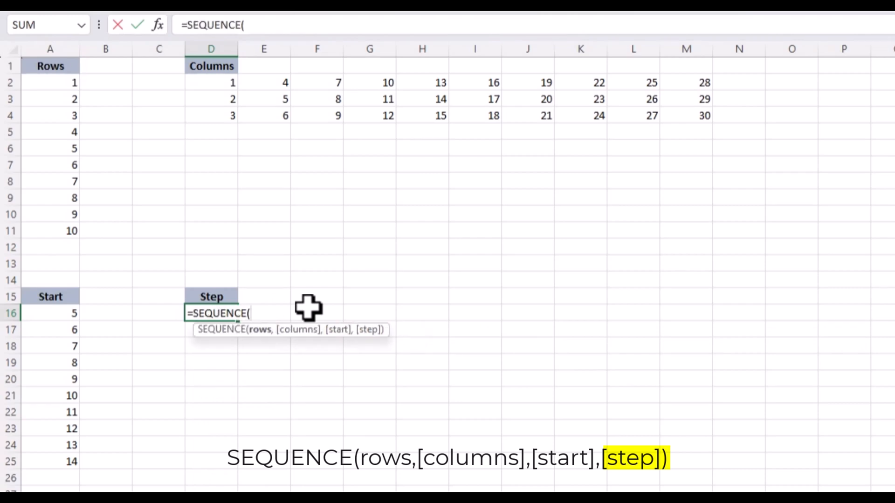
type("10,")
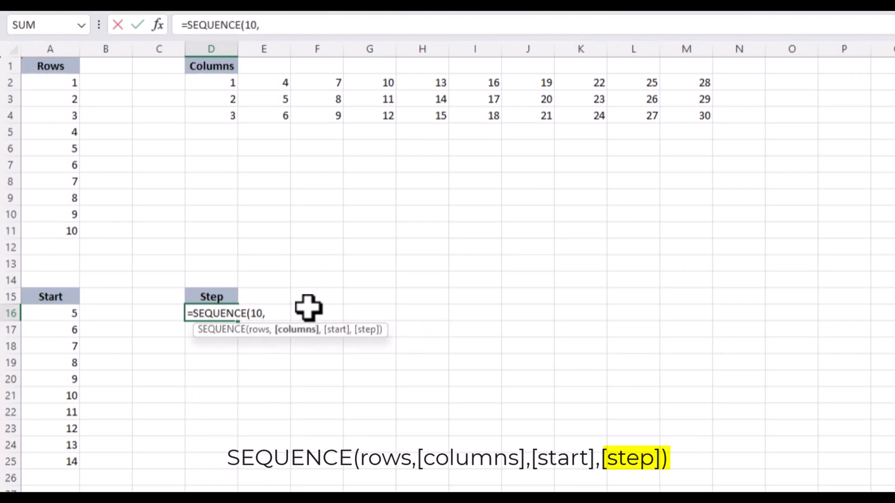
type("1,5")
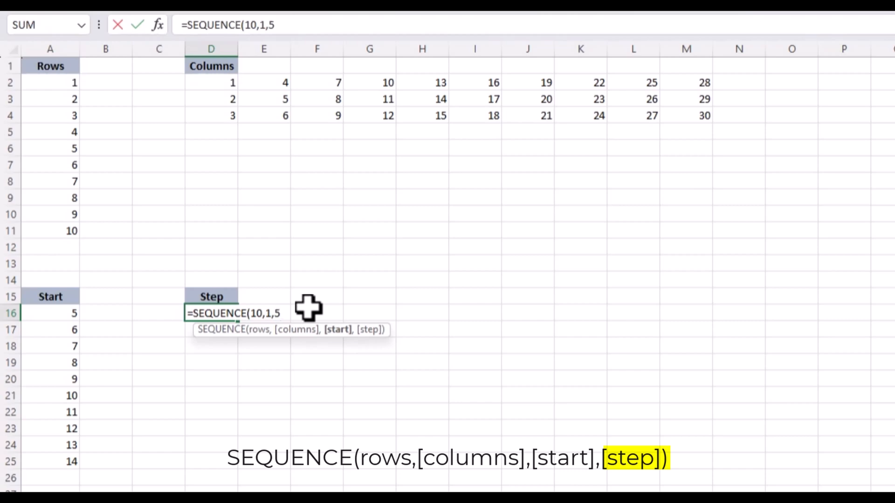
type(",2")
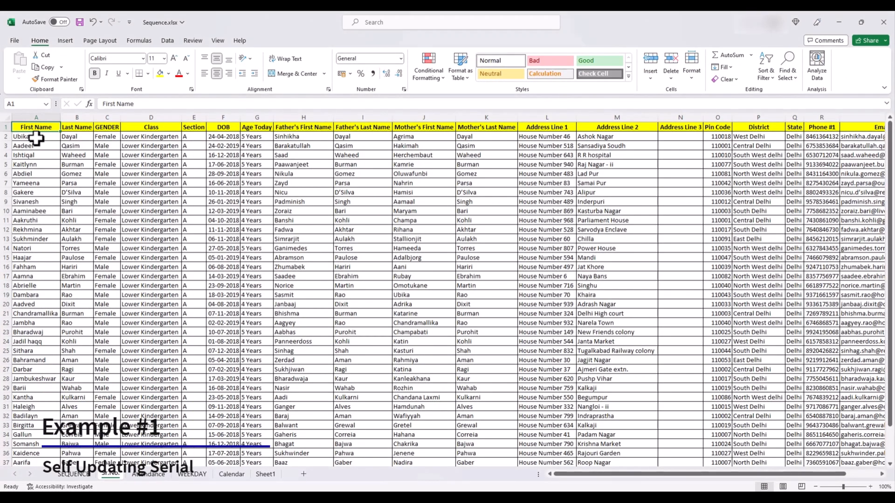
Step: Add a Sr. No column before First Name and fill serial numbers 1 through 40 down the list
left_click(35, 136)
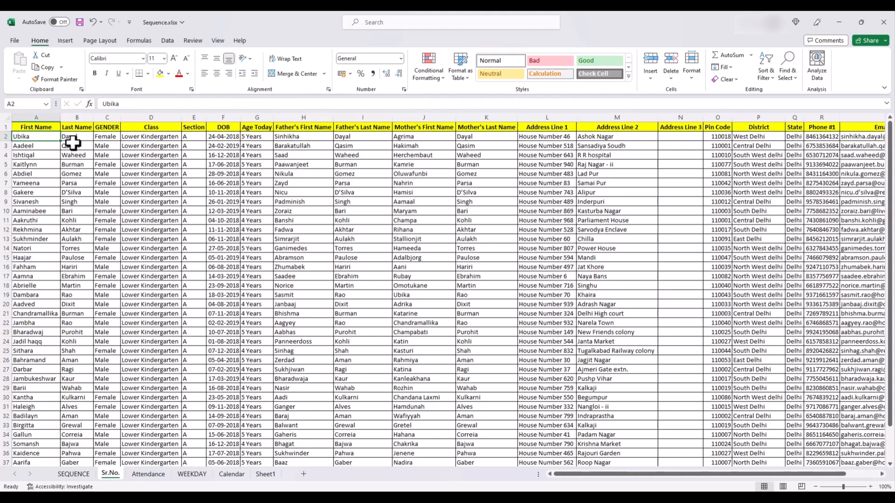
mouse_move(42, 141)
type("Sr. No")
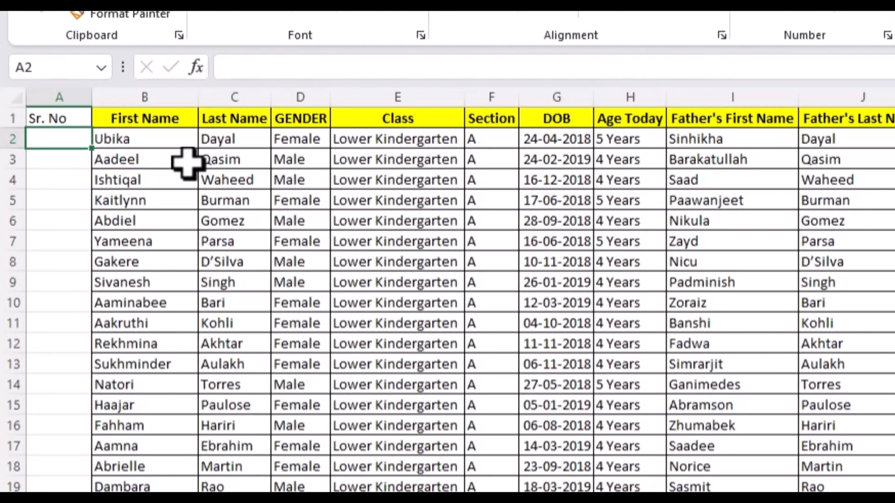
type("2")
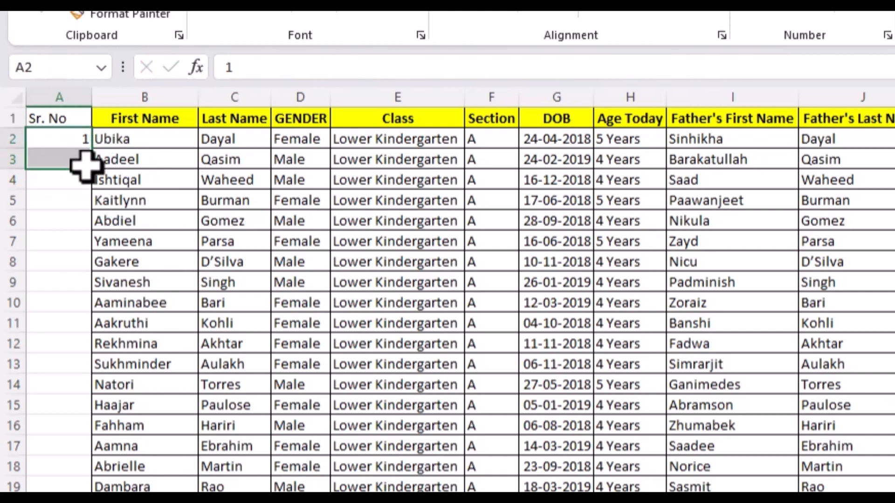
left_click_drag(59, 138, 58, 159)
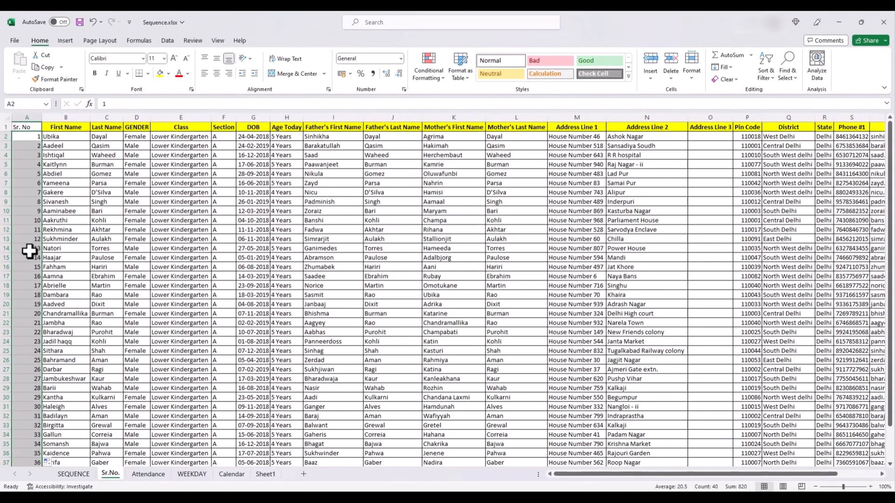
scroll("down", 3)
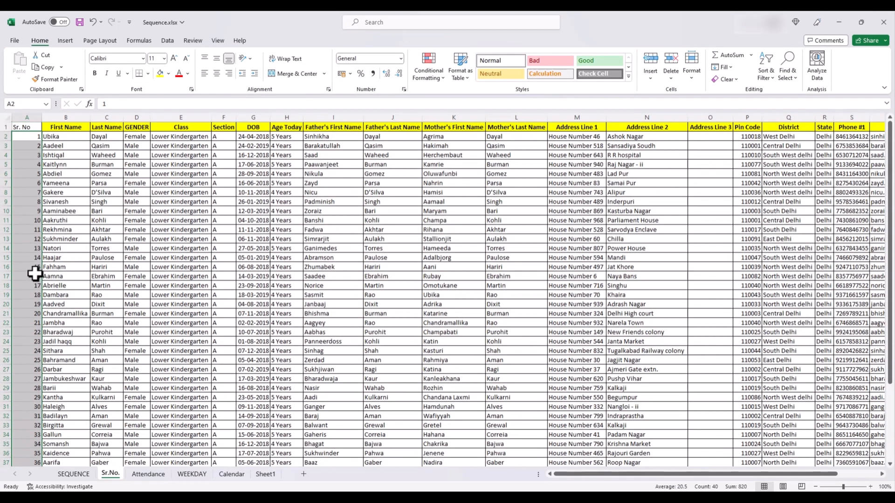
scroll("down", 3)
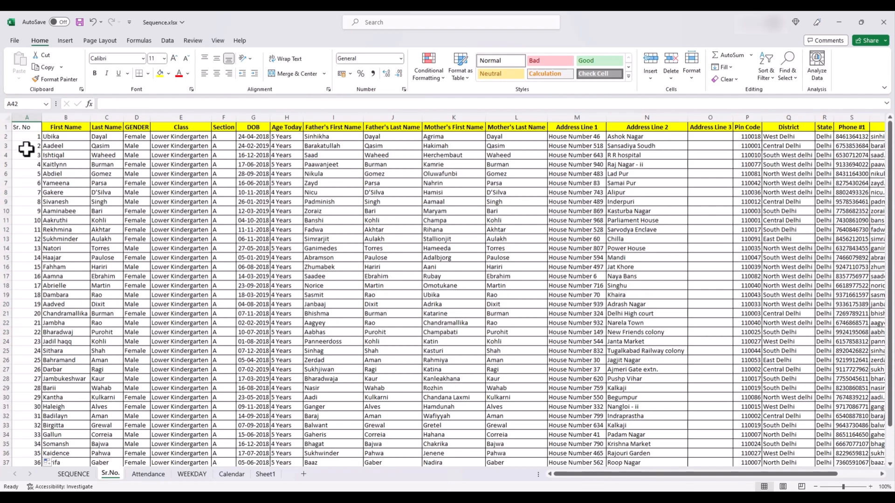
mouse_move(38, 201)
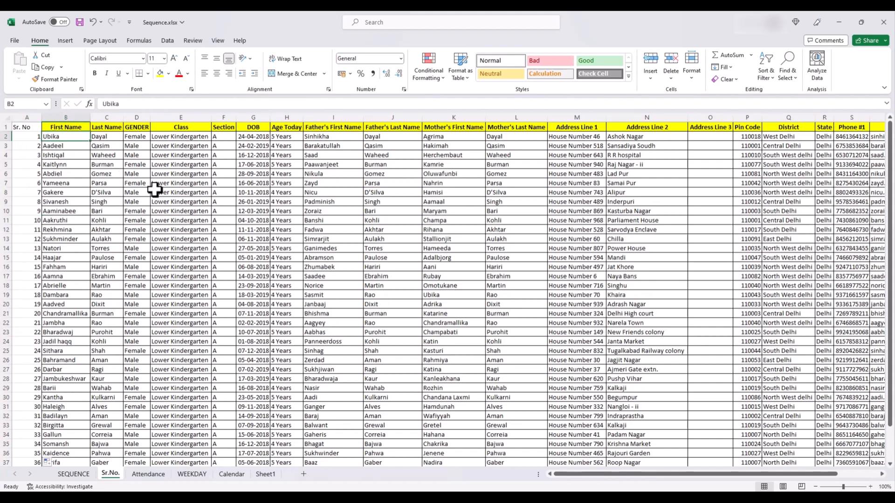
mouse_move(80, 174)
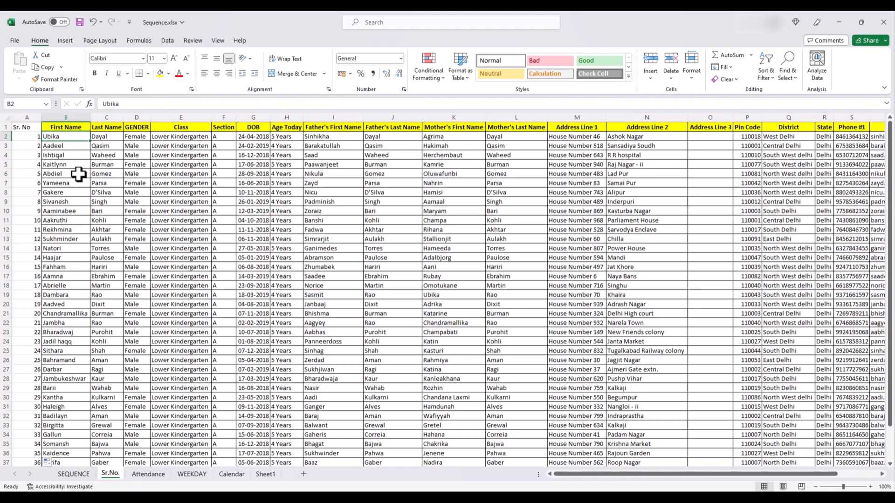
mouse_move(97, 201)
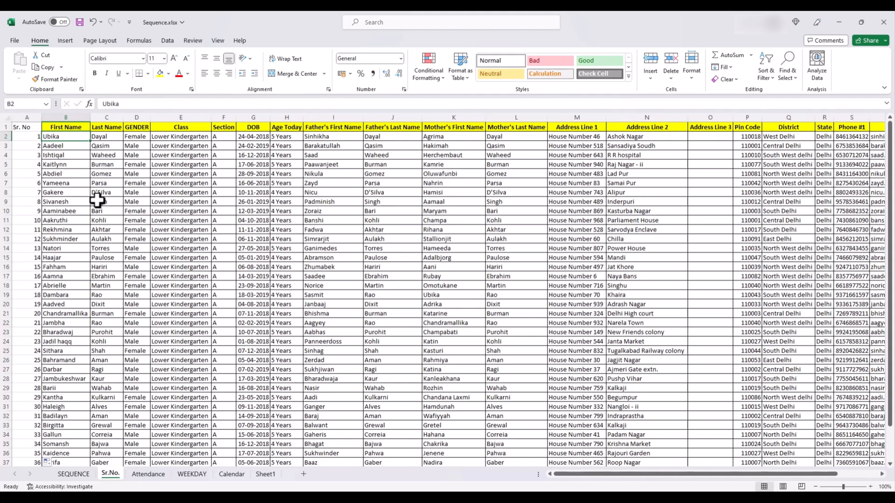
mouse_move(103, 201)
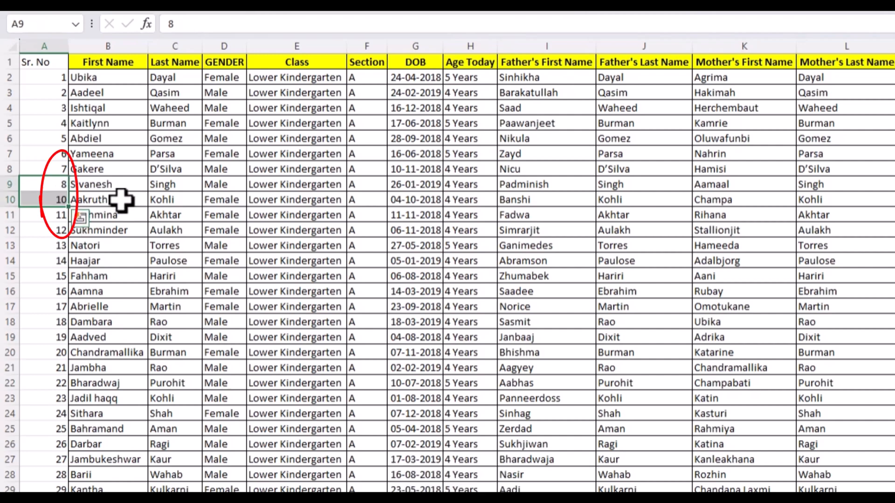
Step: Undo the last changes and insert a blank column between Sr. No and First Name
left_click(107, 199)
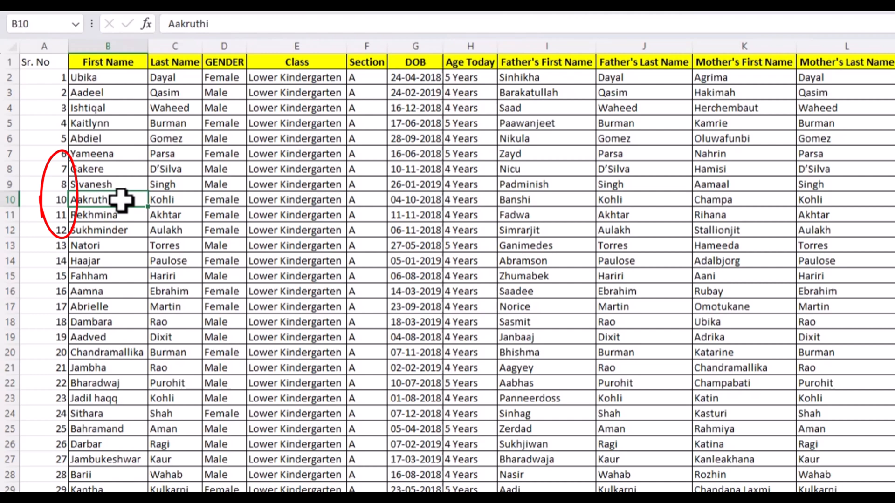
key("ctrl+z")
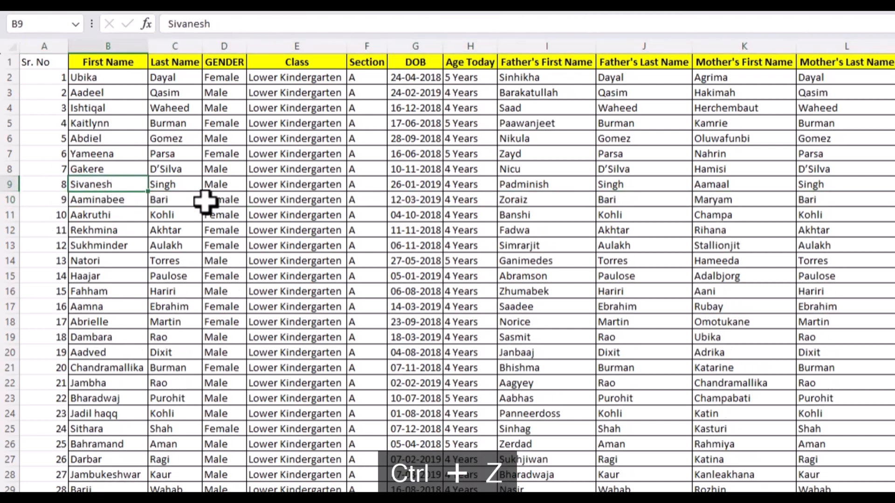
key("ctrl+z")
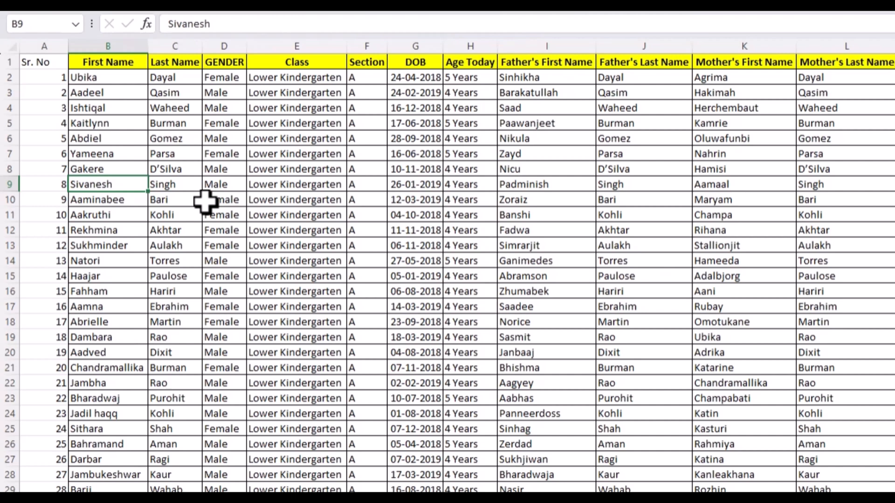
key("ctrl+space")
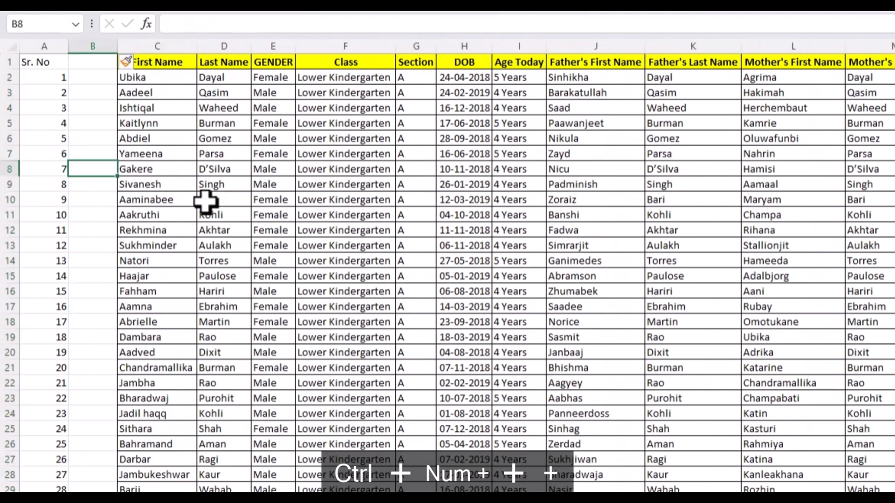
Step: Head column B 'Sequence' and number the students 1 to 40 with =SEQUENCE(40) in B2
type("Sequen")
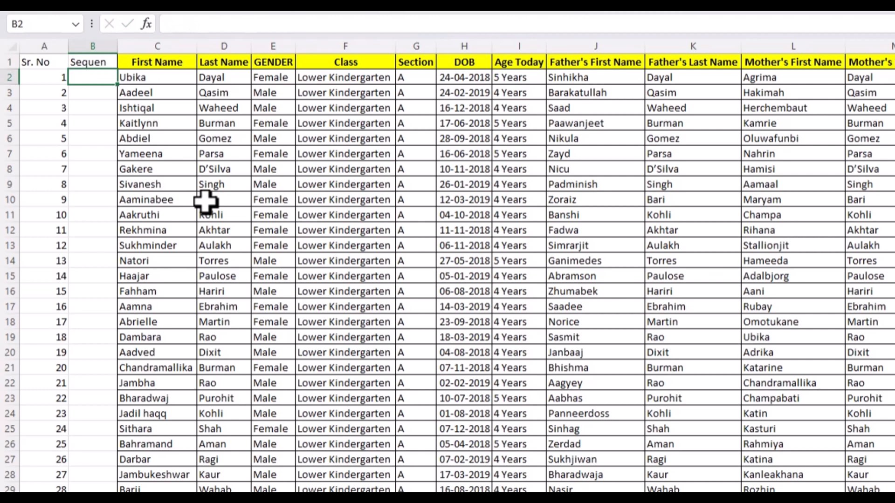
type("=se")
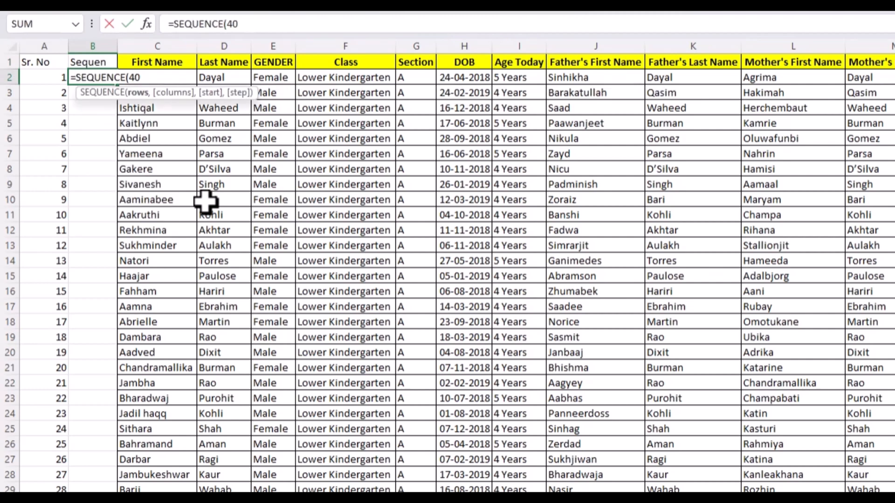
key("Enter")
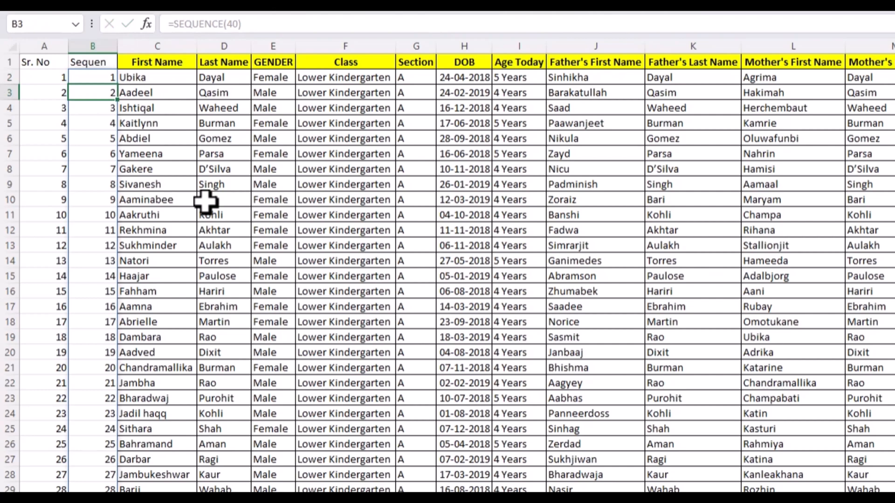
scroll("down", 3)
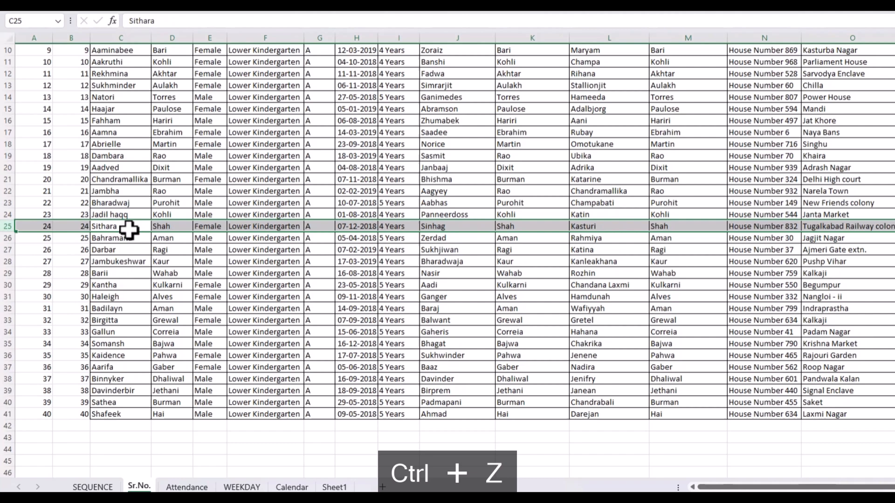
key("ctrl+z")
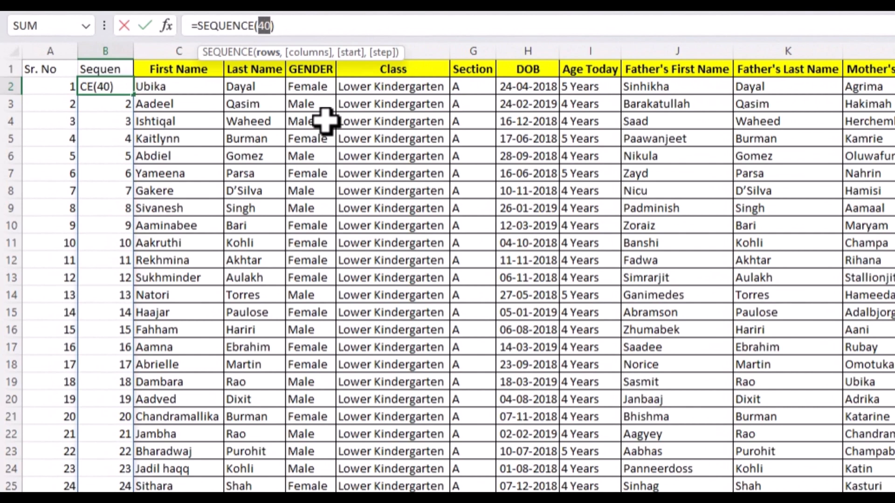
Step: Change B2 to =SEQUENCE(COUNTA(C2:C41)), test by deleting a row, undo, and insert a blank row above Abrielle
type("count")
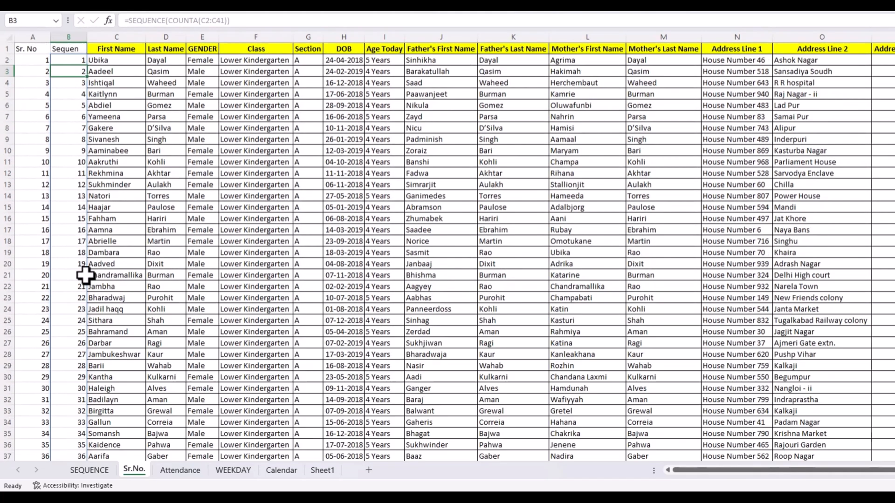
left_click(116, 240)
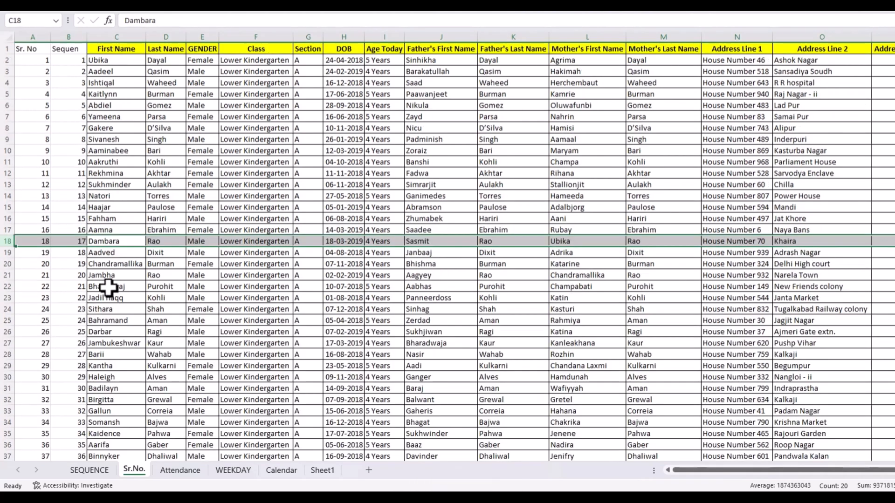
key("ctrl+z")
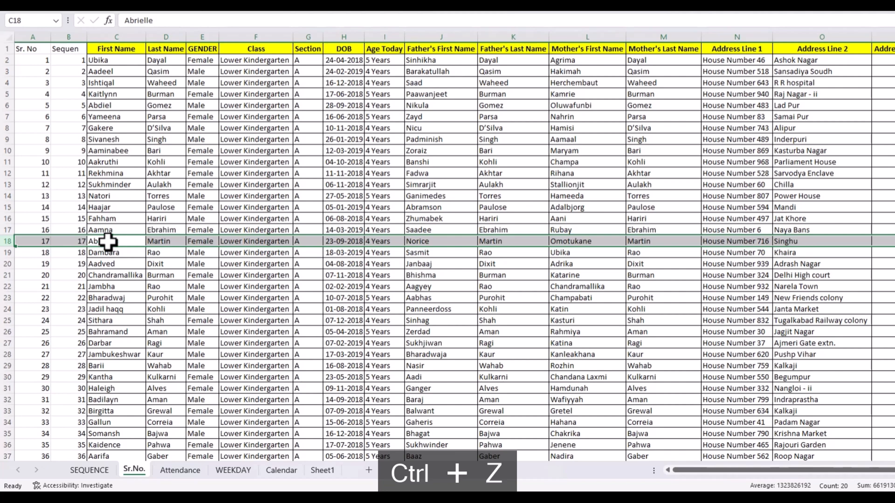
key("ctrl+z")
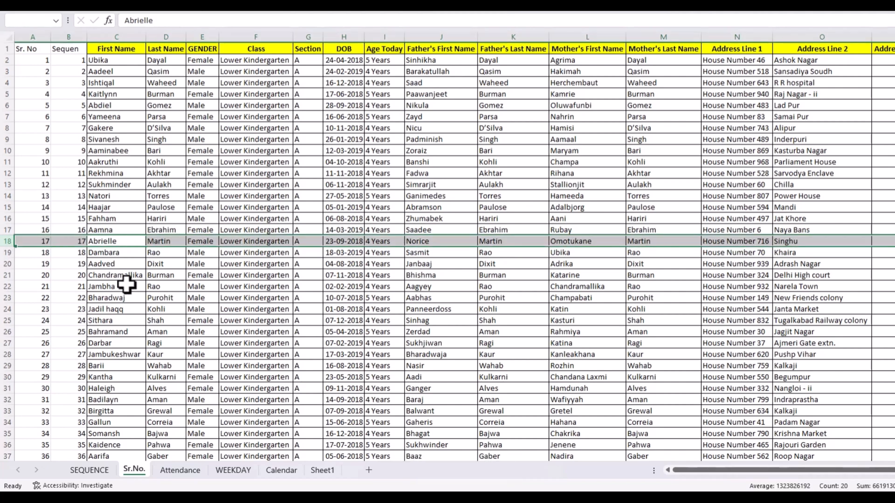
key("ctrl+plus")
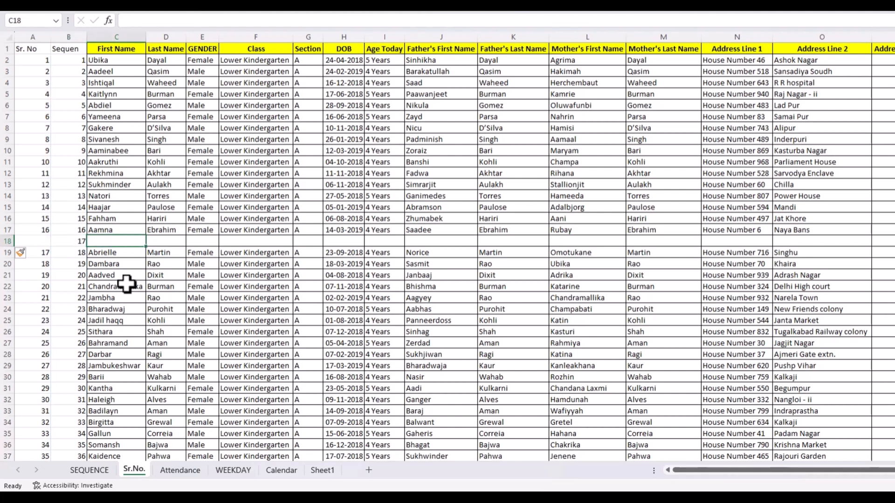
Step: Scroll down and check the numbering beside the last student stays continuous
scroll("down", 3)
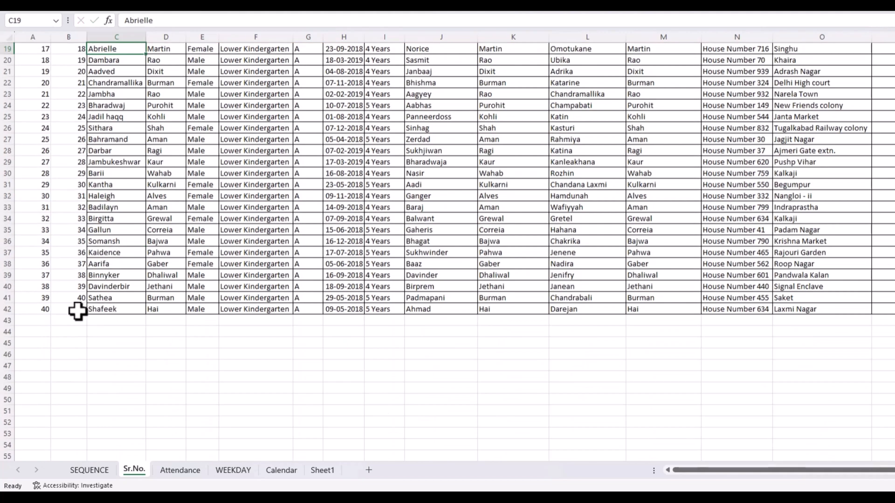
left_click(148, 474)
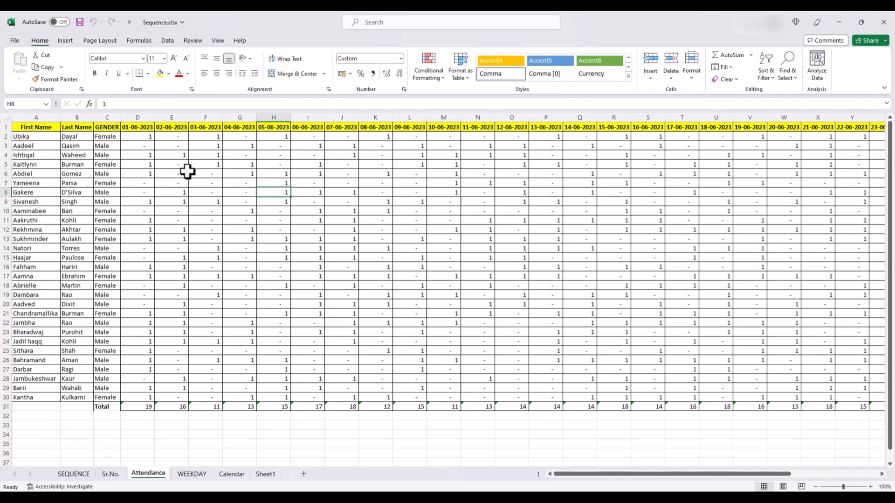
mouse_move(152, 154)
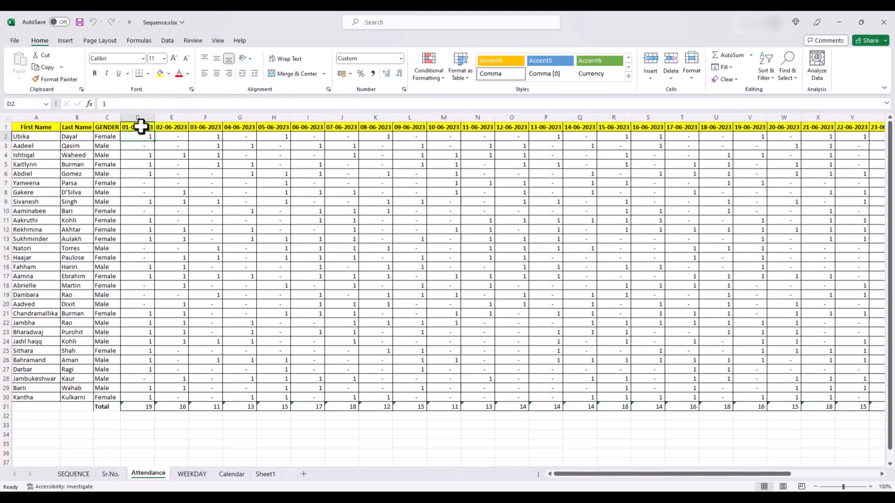
Step: Inspect the first June 2023 date header, a present mark of 1, and an absent 0 shown as a dash
left_click(137, 126)
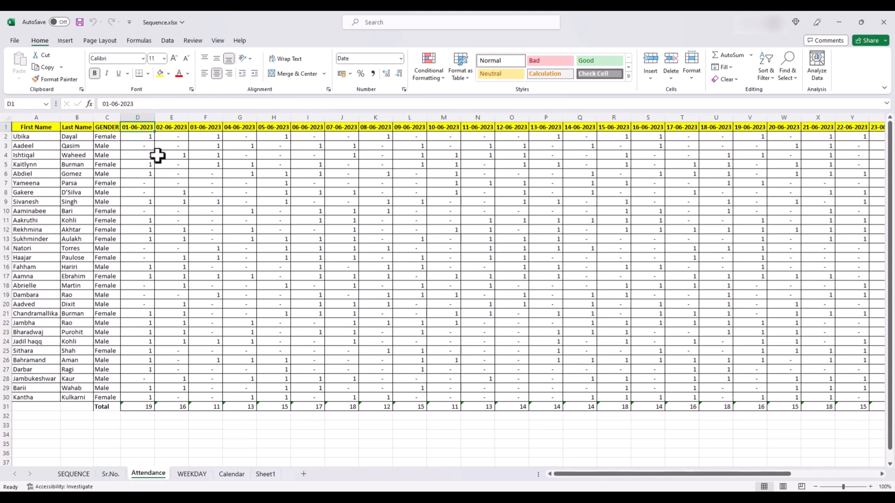
left_click(137, 136)
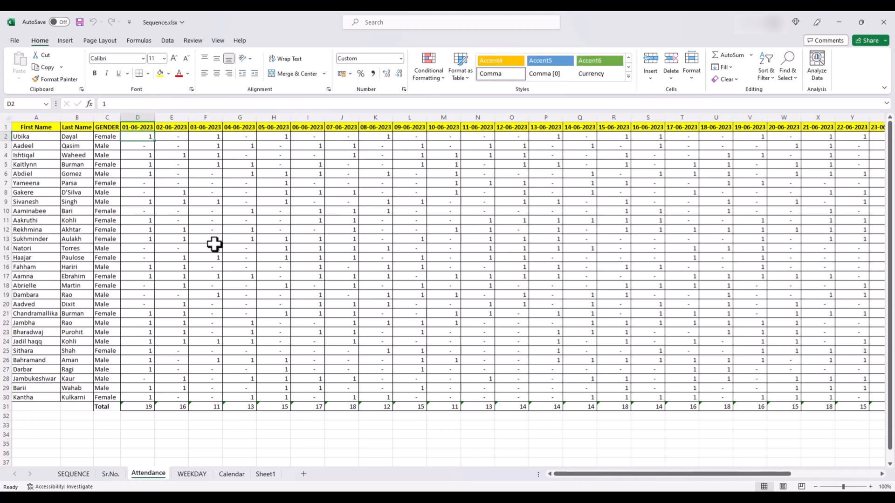
left_click(137, 183)
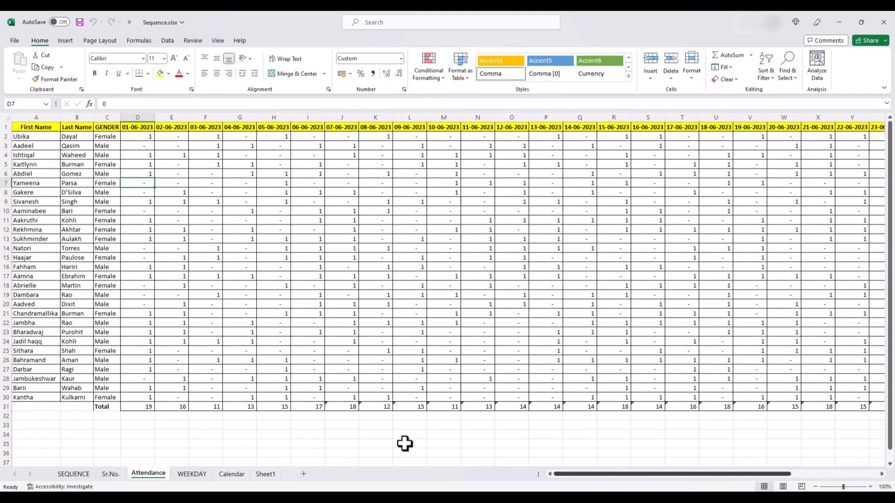
mouse_move(374, 368)
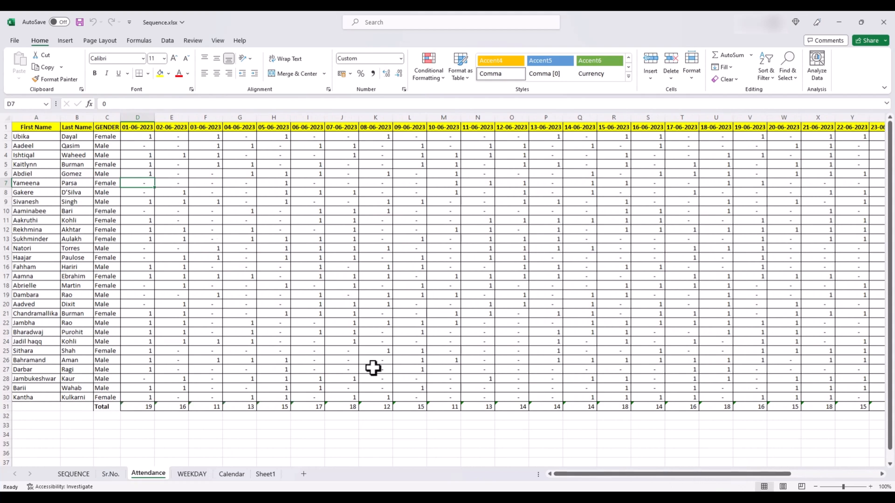
mouse_move(142, 394)
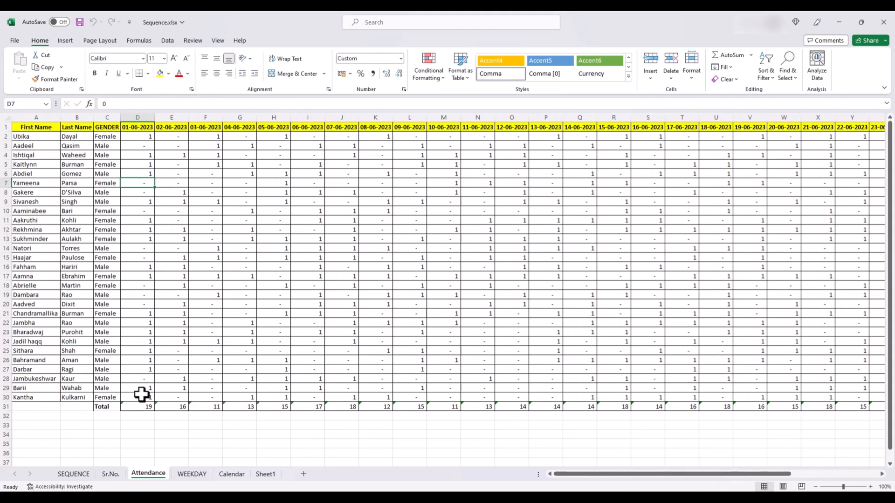
mouse_move(164, 317)
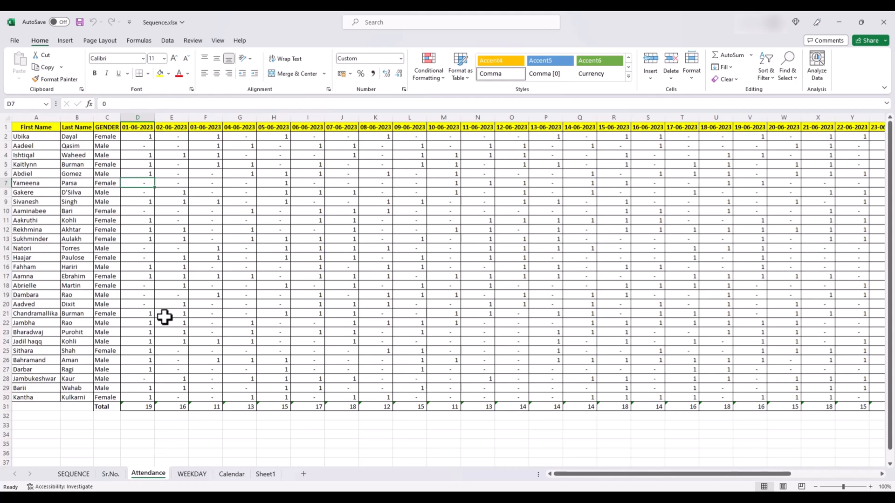
mouse_move(182, 291)
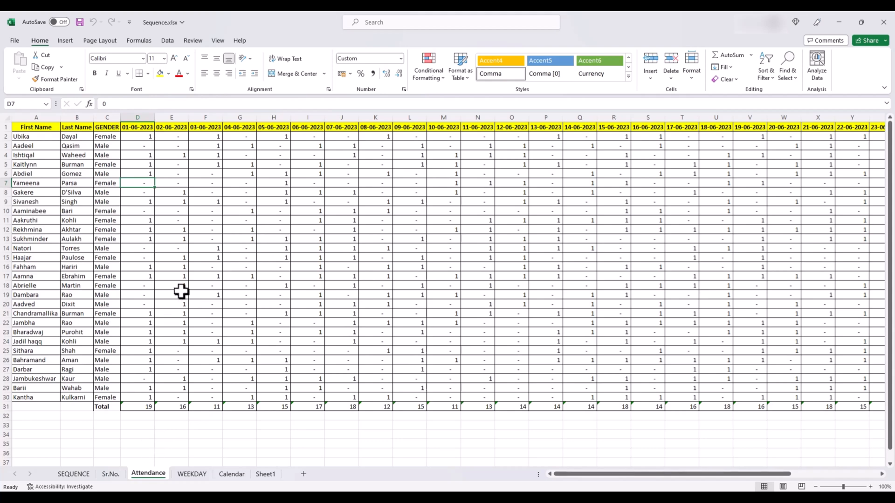
mouse_move(316, 314)
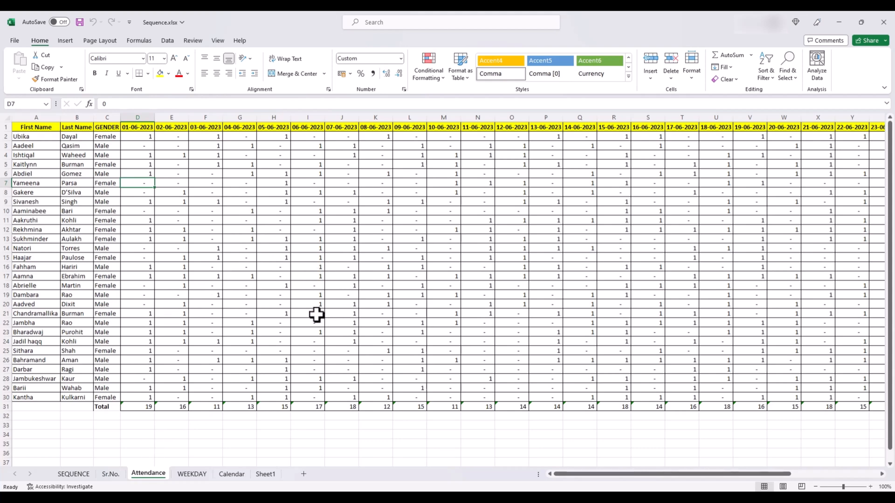
mouse_move(433, 375)
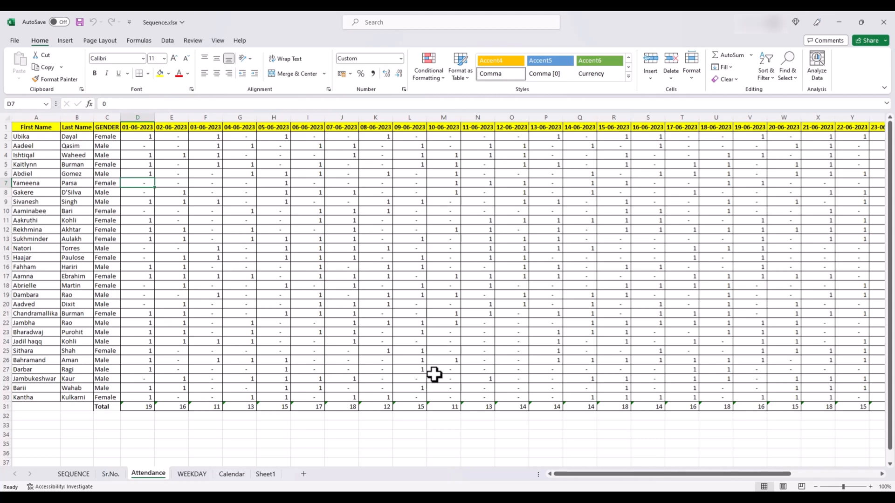
Step: Duplicate the Attendance sheet via Move or Copy and select its date columns for clearing
right_click(148, 474)
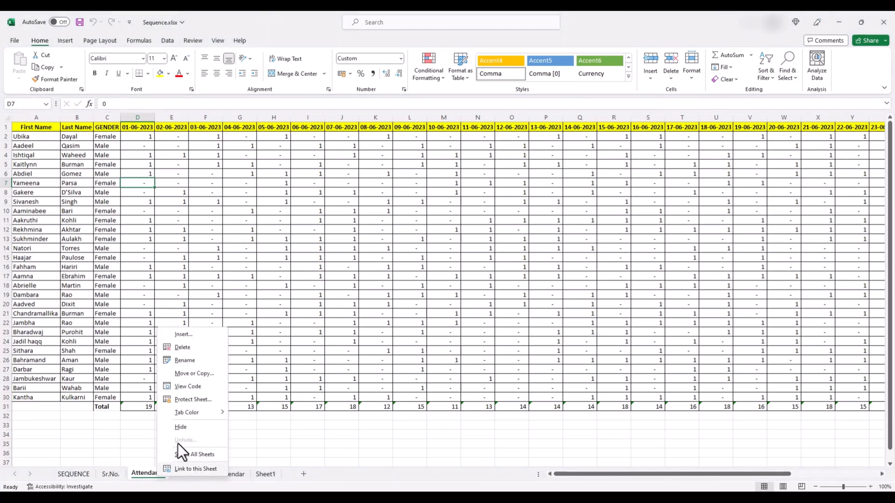
left_click(194, 373)
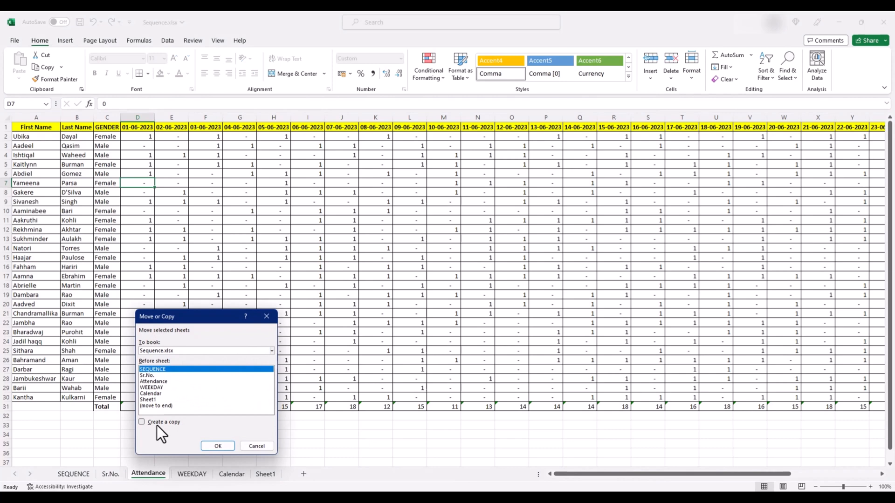
left_click(217, 445)
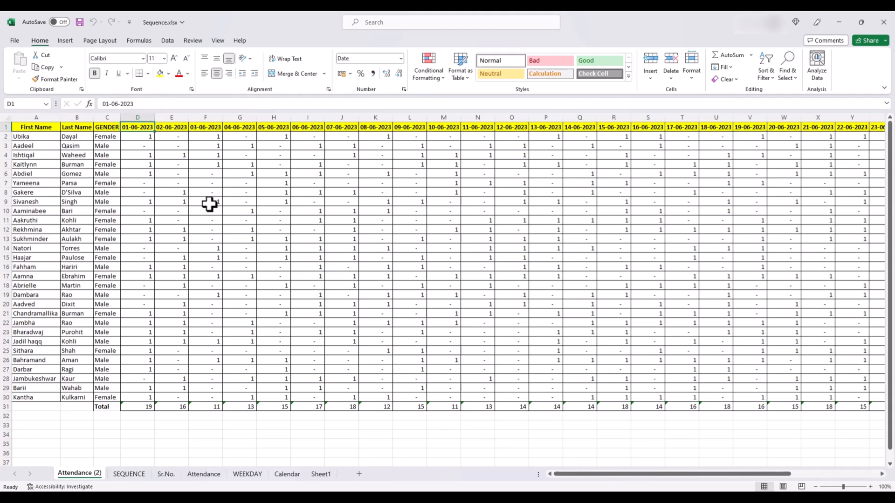
key("ctrl+shift+Right")
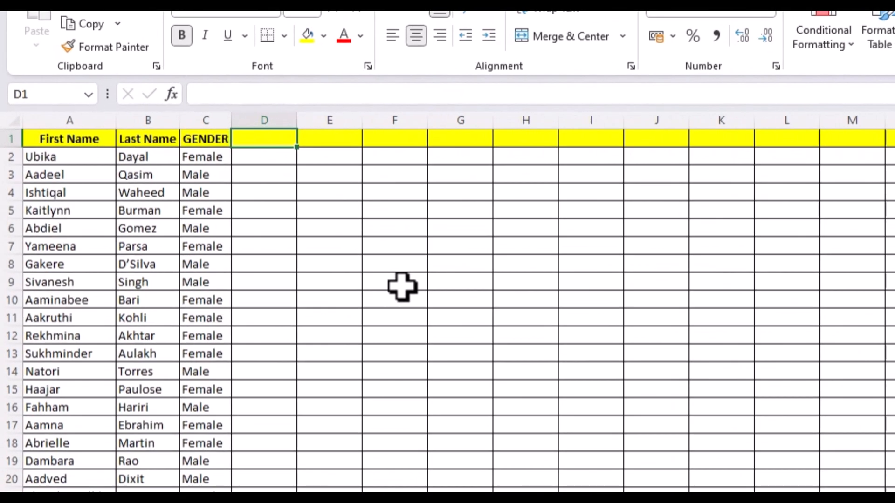
Step: Enter =TRANSPOSE(DATE(2023,8,SEQUENCE(31))) in D1 to spill all 31 August dates across the header row
type("=rans")
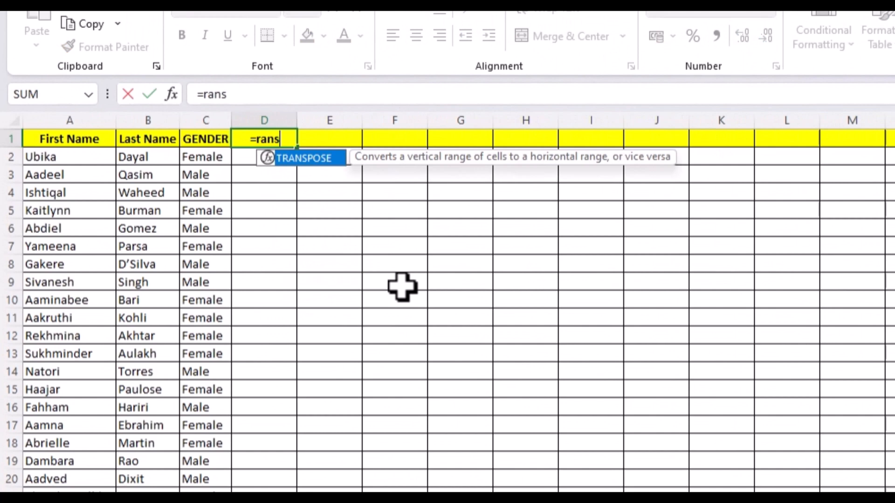
key("Tab")
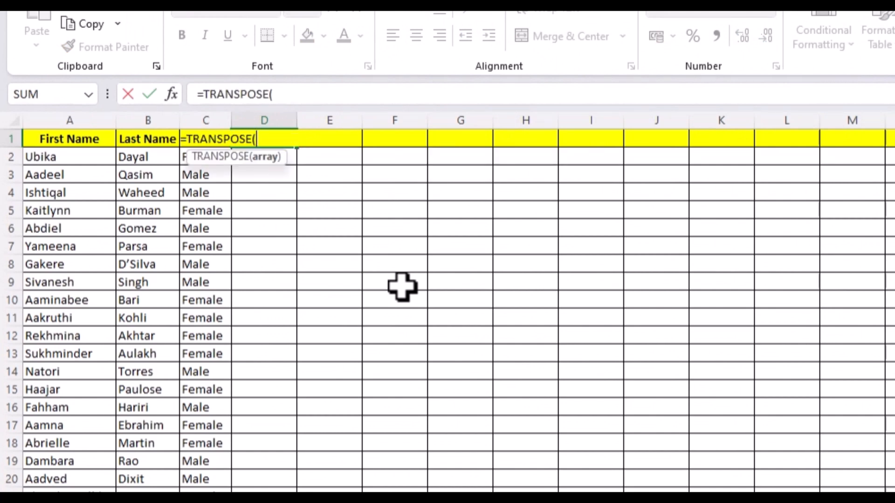
type("date")
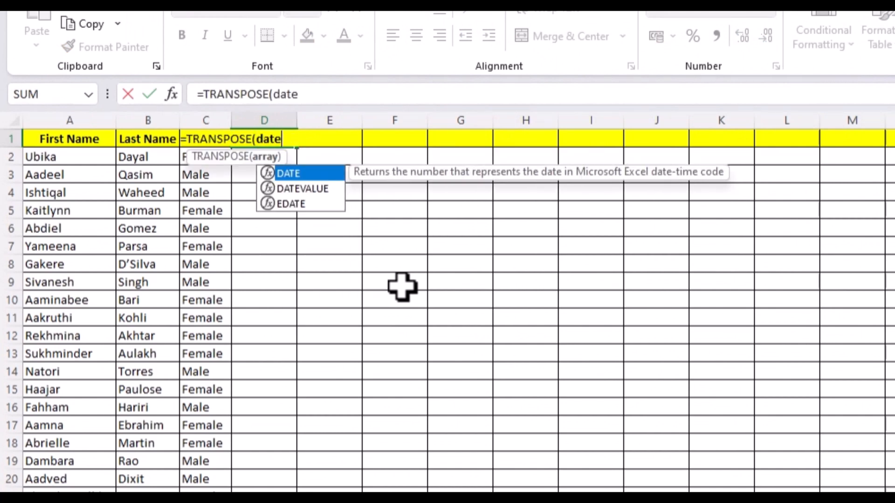
type("DATE(2023,8")
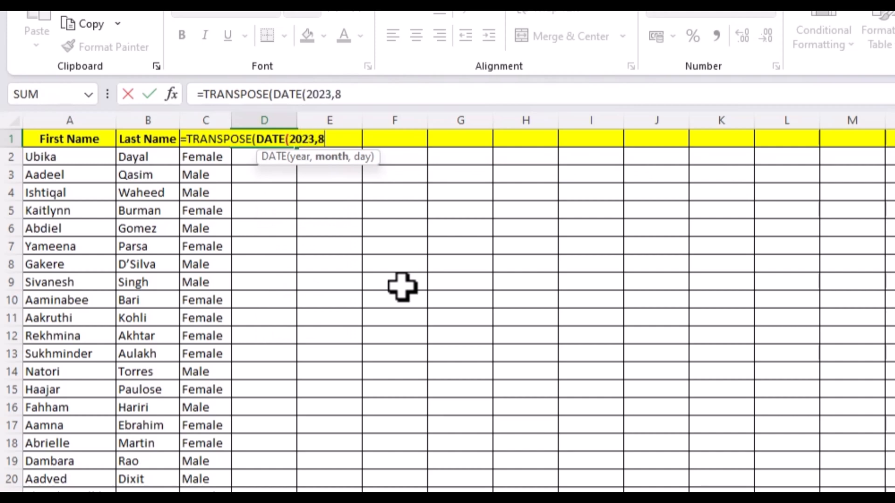
type(",s")
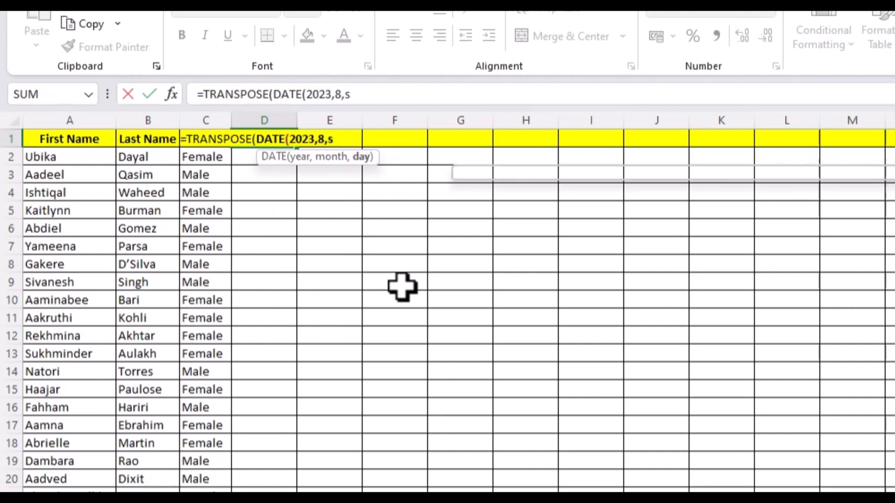
type("EQUENCE(")
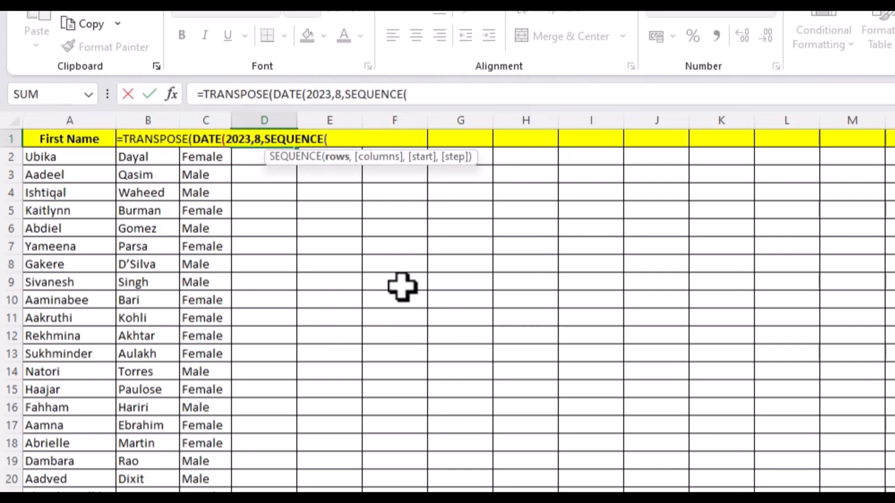
type("31)))")
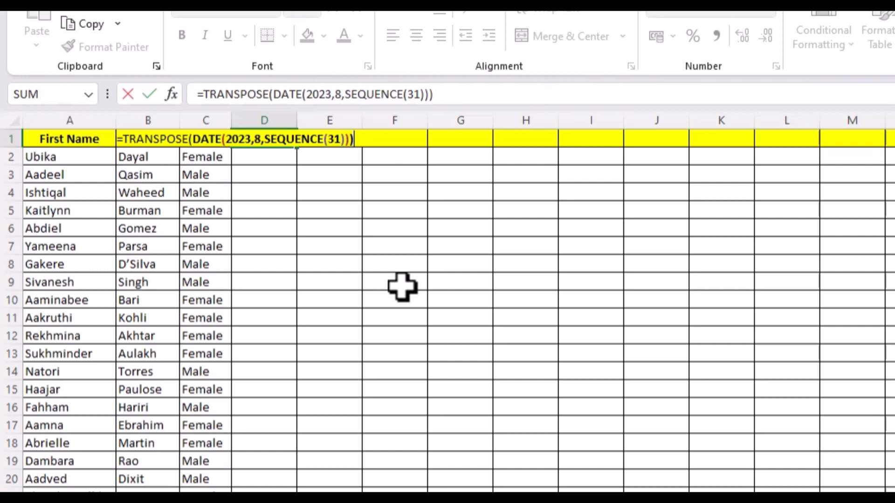
key("Enter")
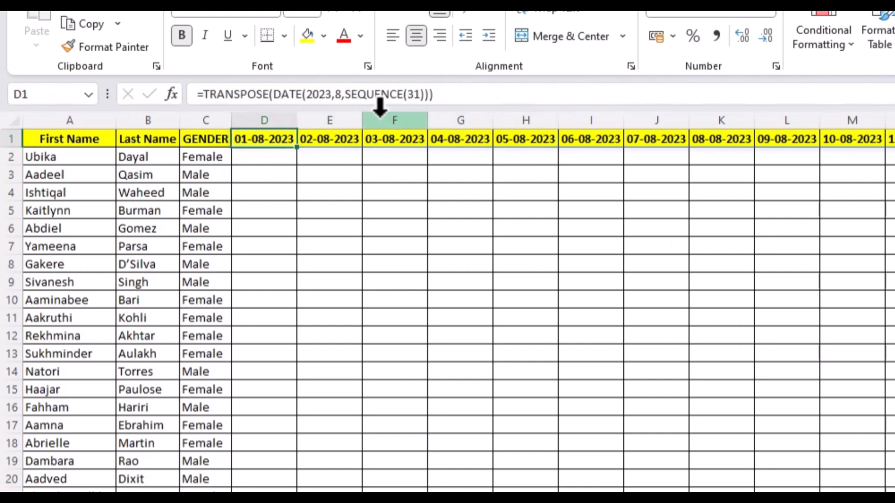
Step: Revisit the header formula to highlight its month argument 8 and switch to the WEEKDAY sheet
left_click(336, 94)
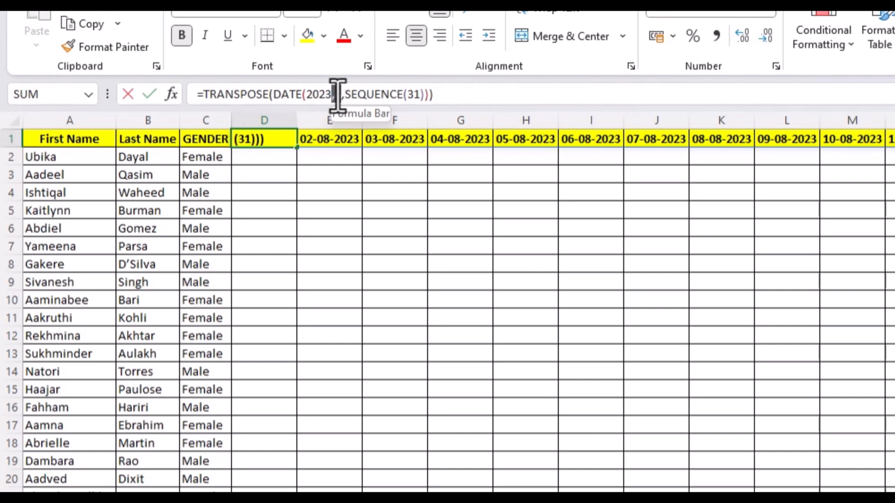
type("8,")
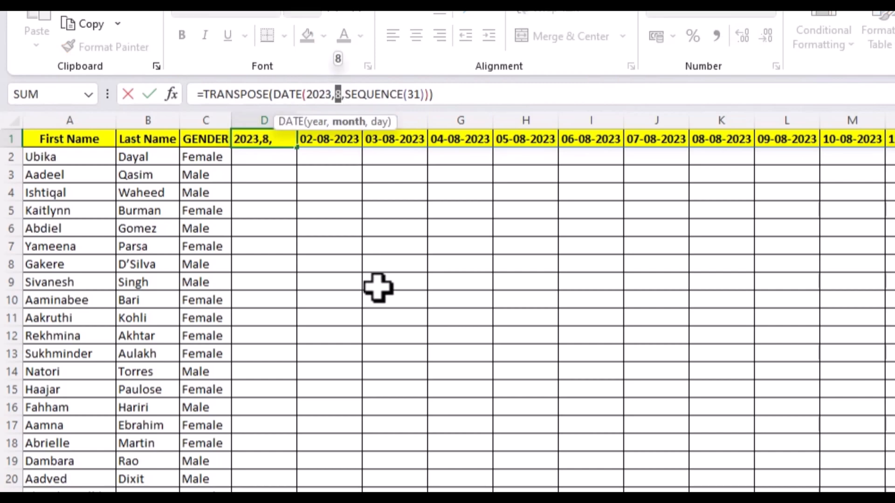
left_click(247, 475)
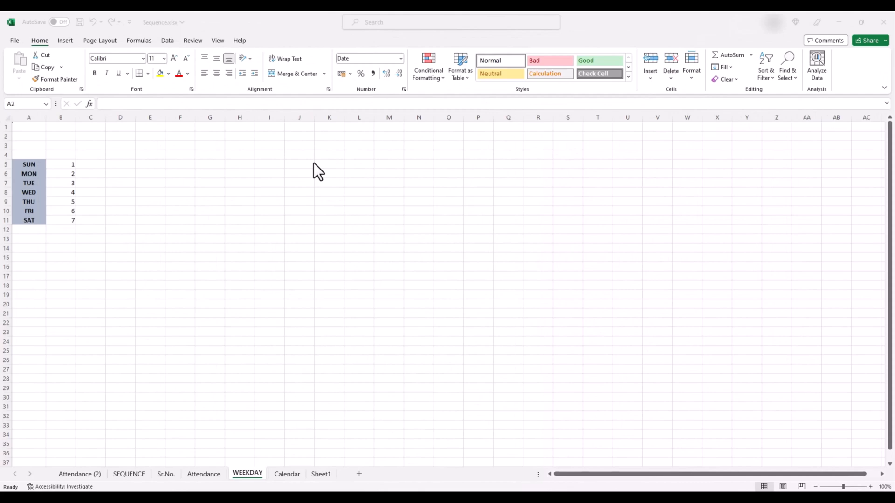
Step: Enter the date 1-8 in A2 and =WEEKDAY(A2) below it, returning 3
left_click(29, 136)
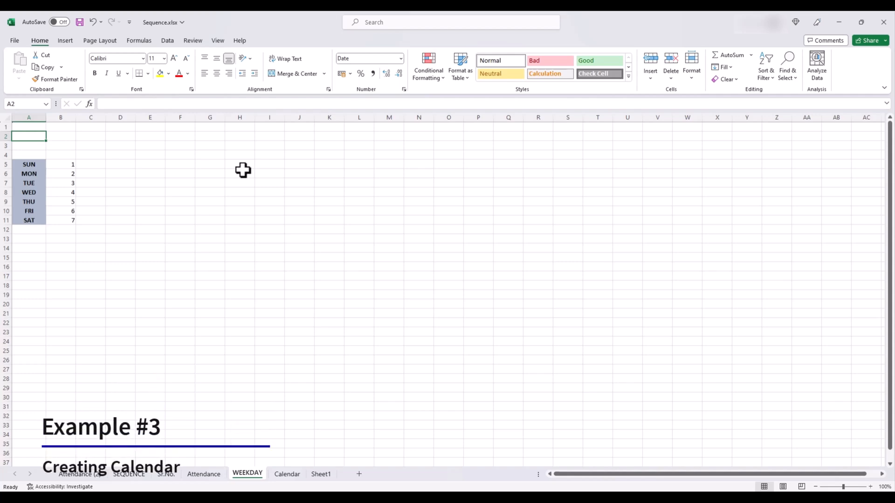
mouse_move(224, 408)
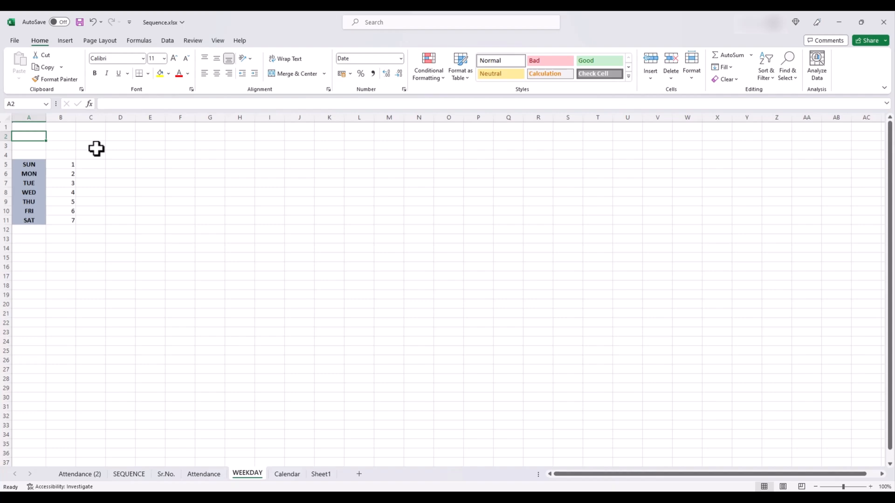
type("1-8")
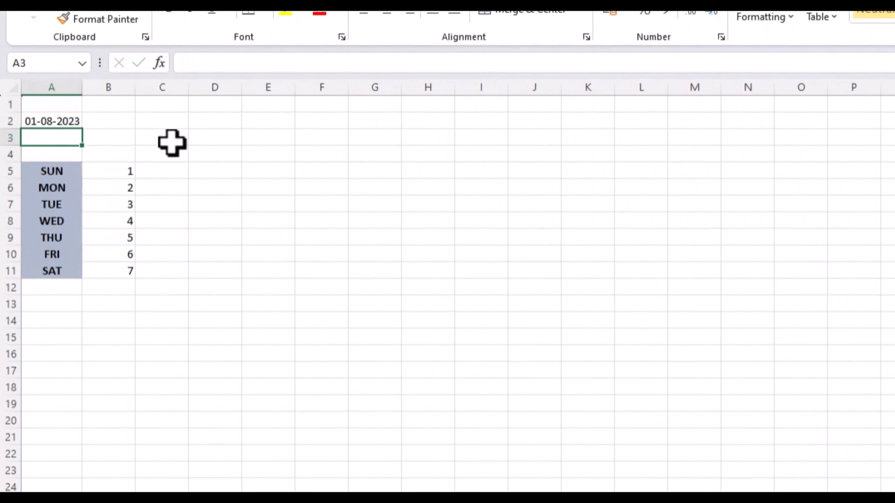
mouse_move(180, 144)
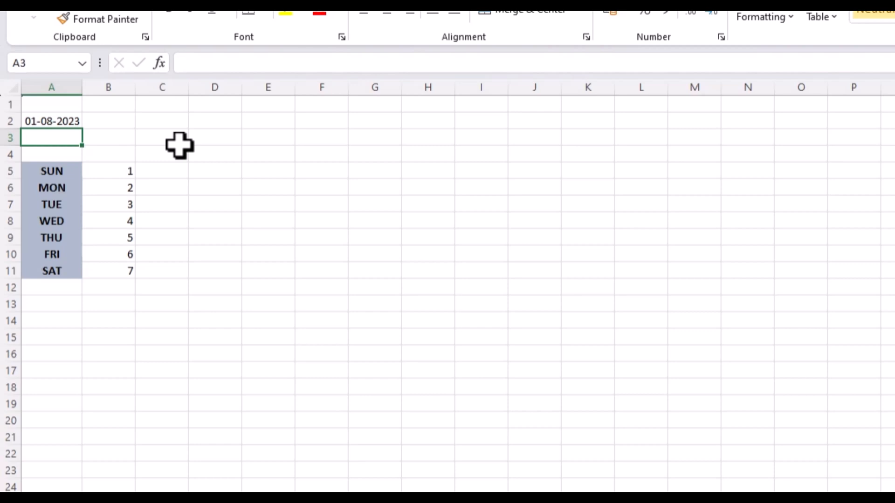
type("=wee")
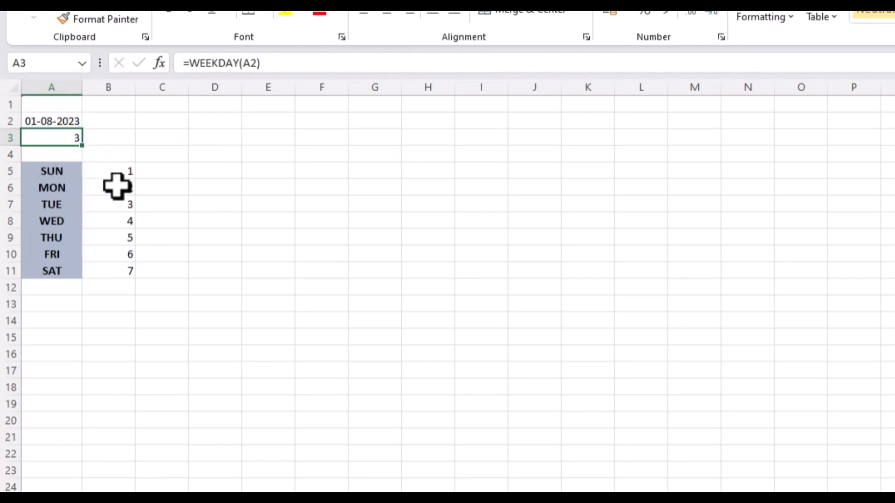
left_click(108, 204)
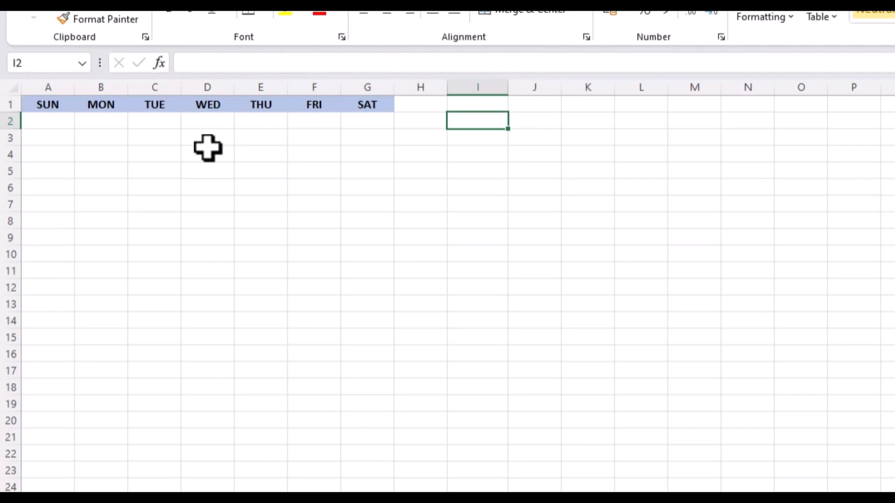
Step: Put =TODAY() in I2 and =SEQUENCE(6,7,(I2-WEEKDAY(I2))+1) in A2 for a six-week grid
type("=t")
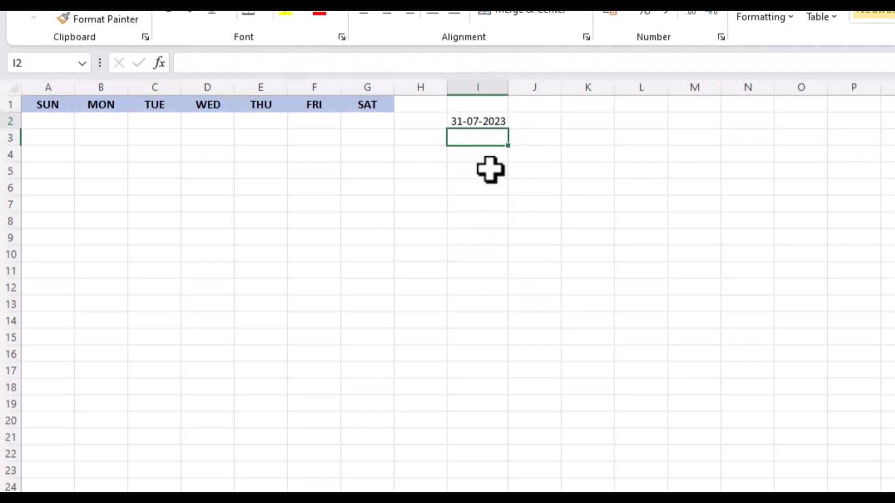
left_click(478, 120)
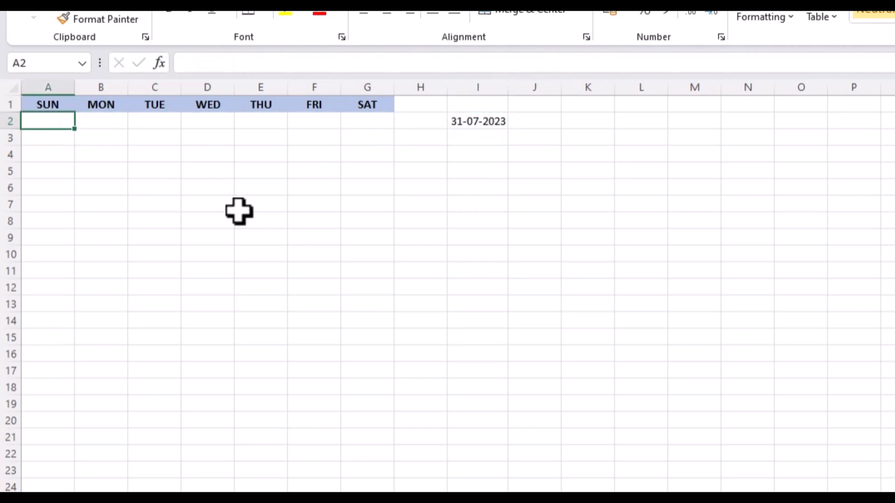
type("=")
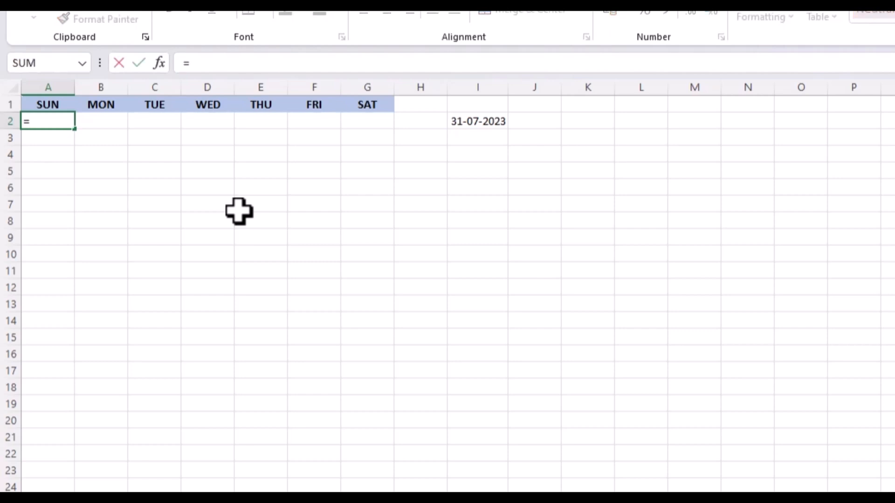
type("SEQUENCE(")
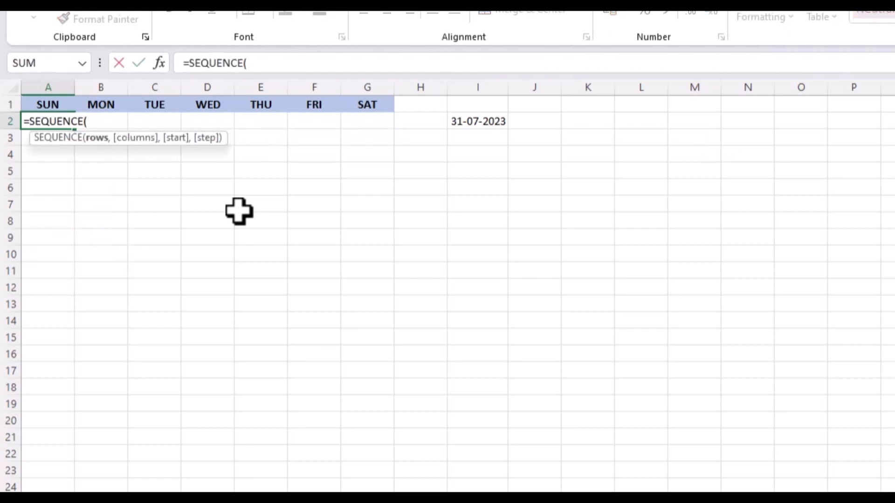
type("6")
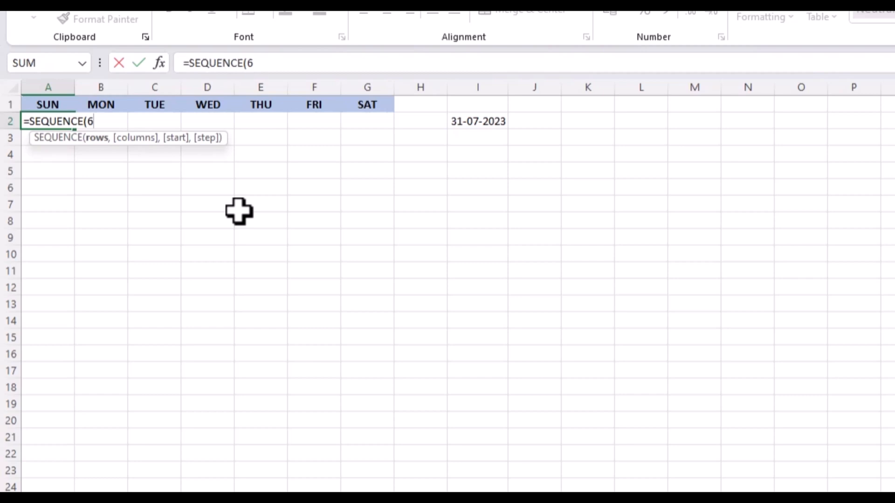
type(",7")
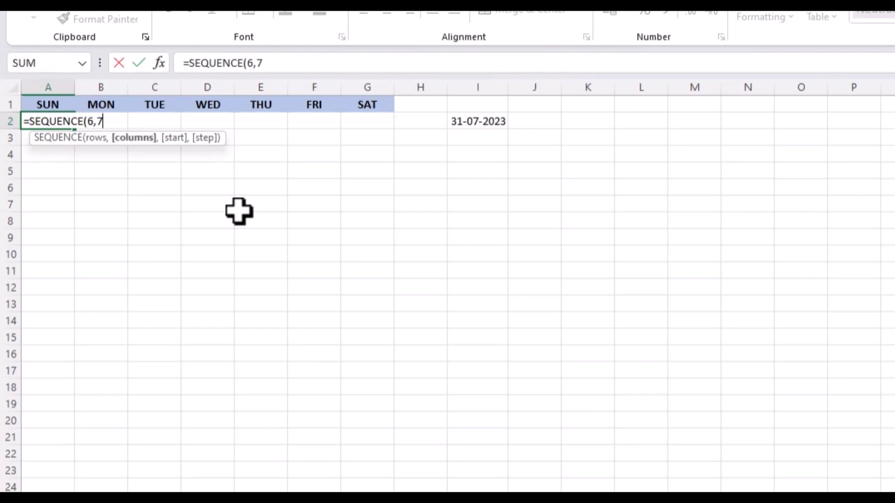
type(",")
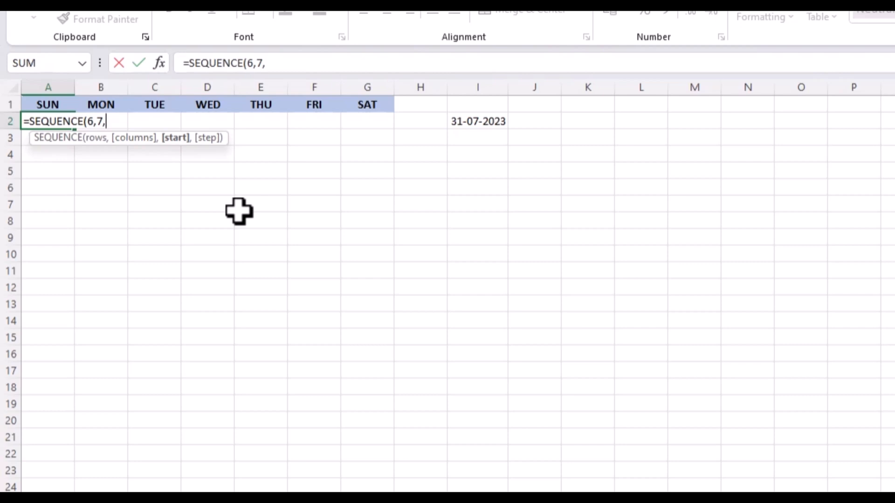
type("(")
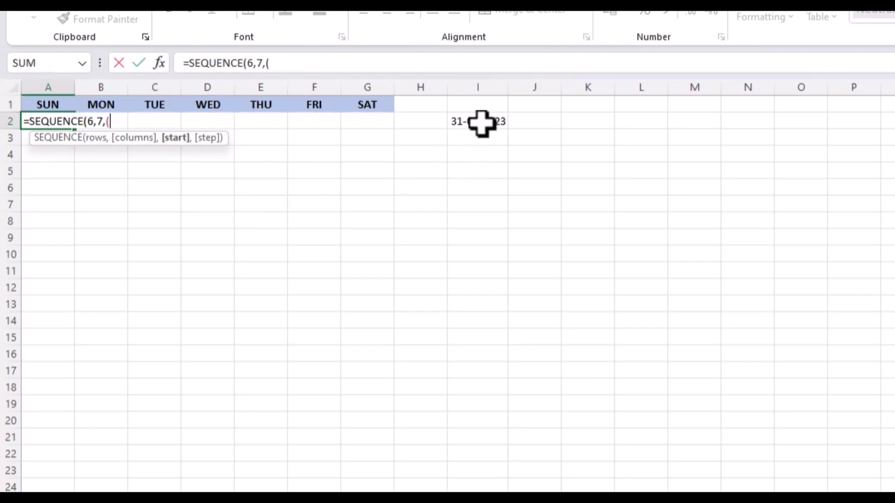
left_click(477, 121)
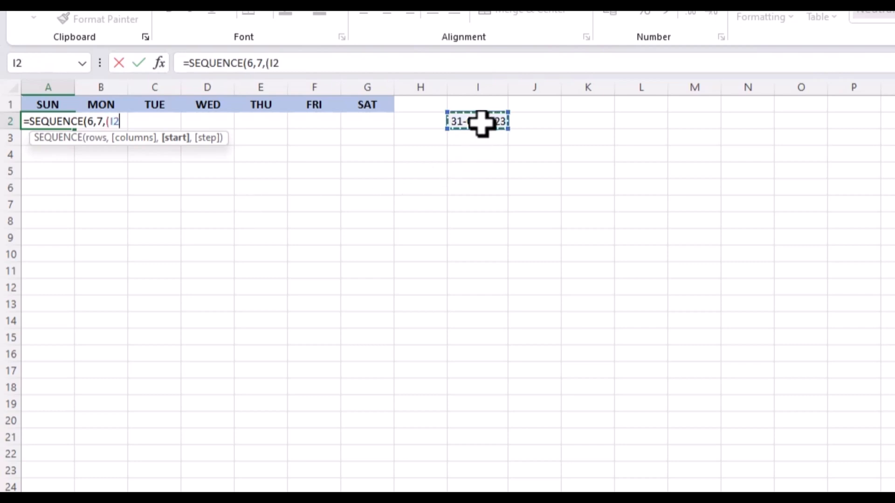
type("-WEEKDAY(")
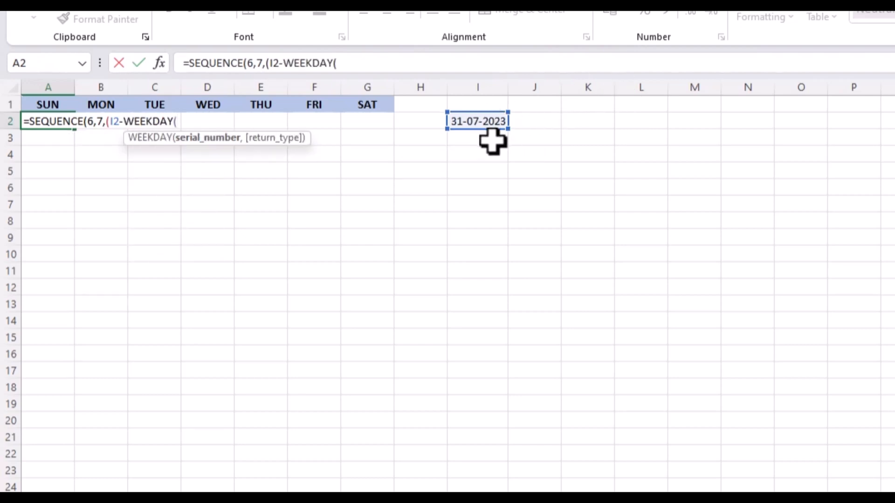
left_click(477, 121)
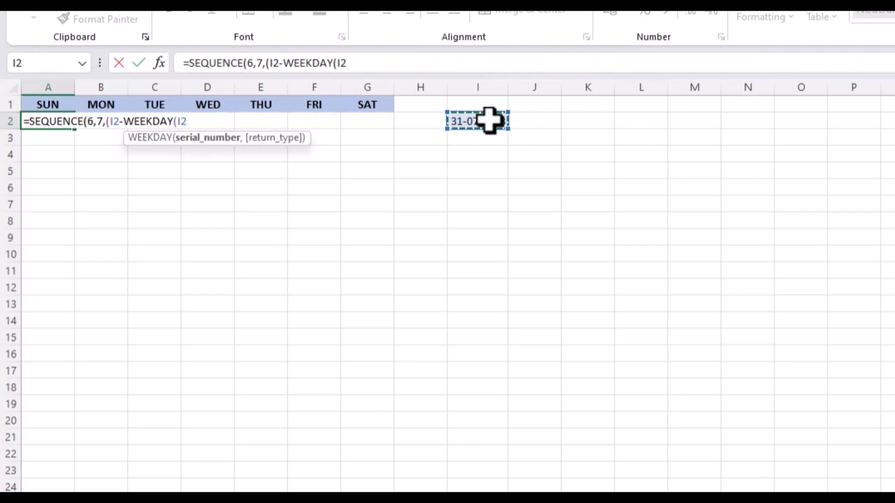
type("))+1)")
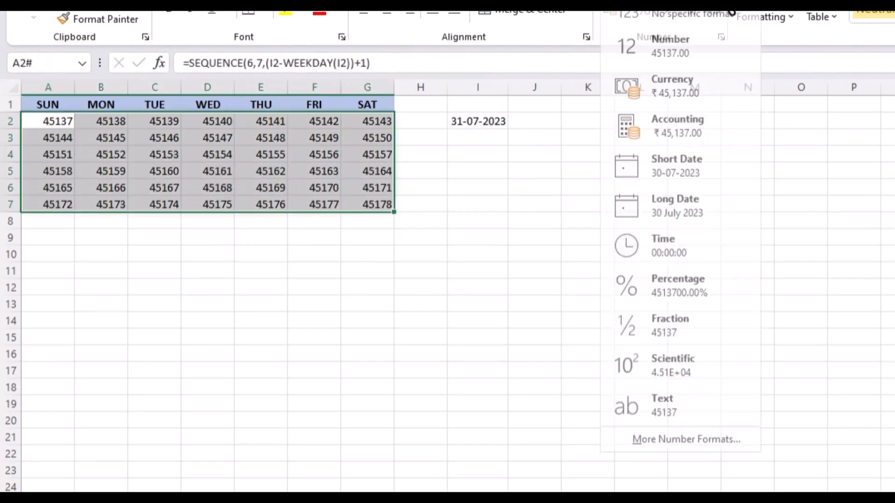
Step: Format the grid as Short Date and retype I2 as 2-7-23 so the calendar updates
left_click(677, 166)
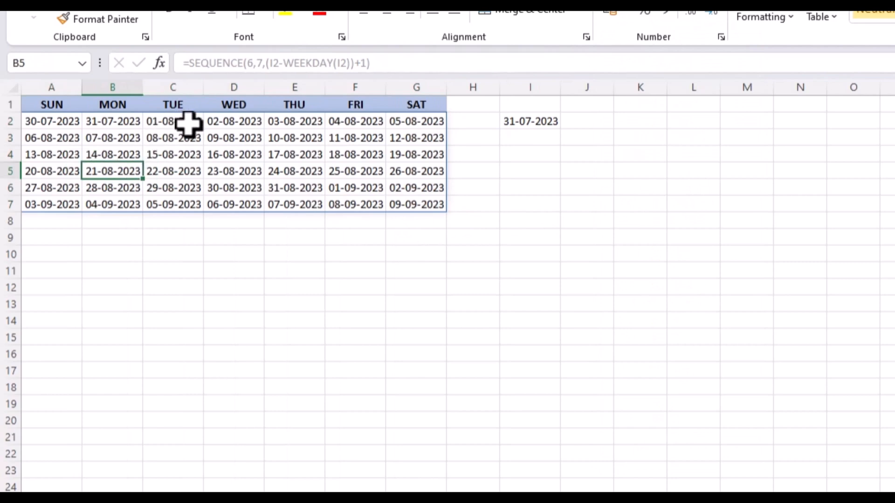
left_click(529, 122)
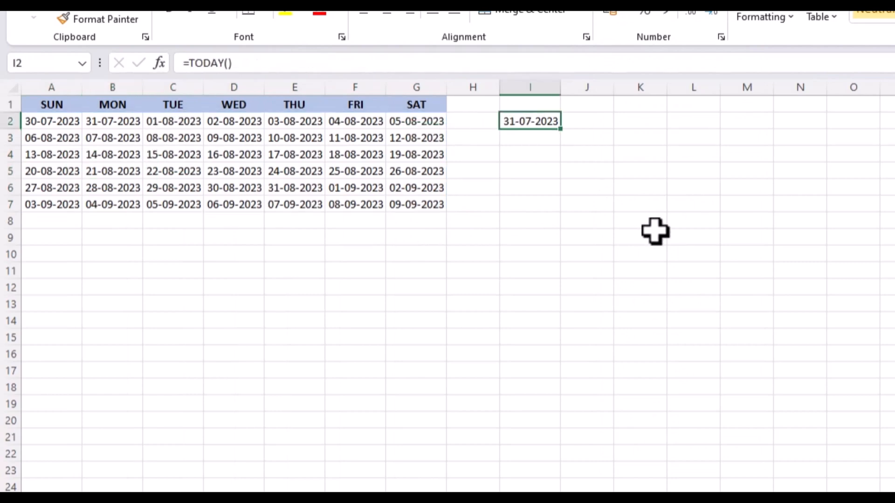
type("2-")
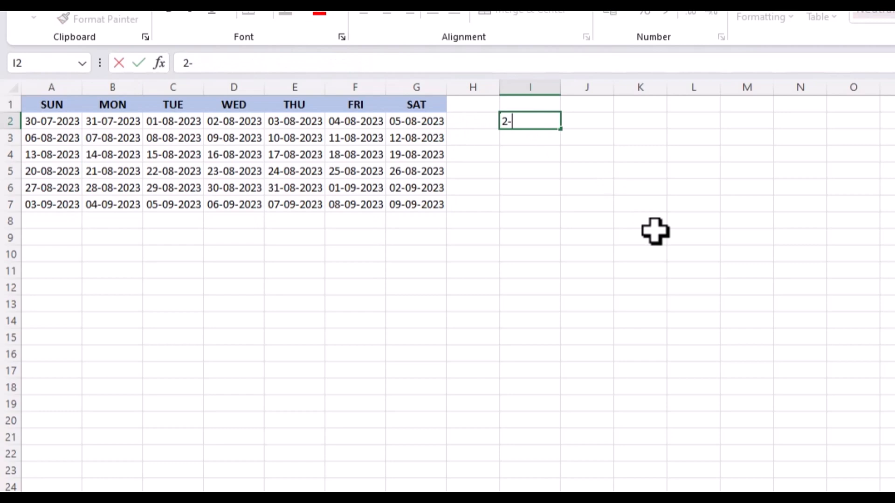
type("7-23")
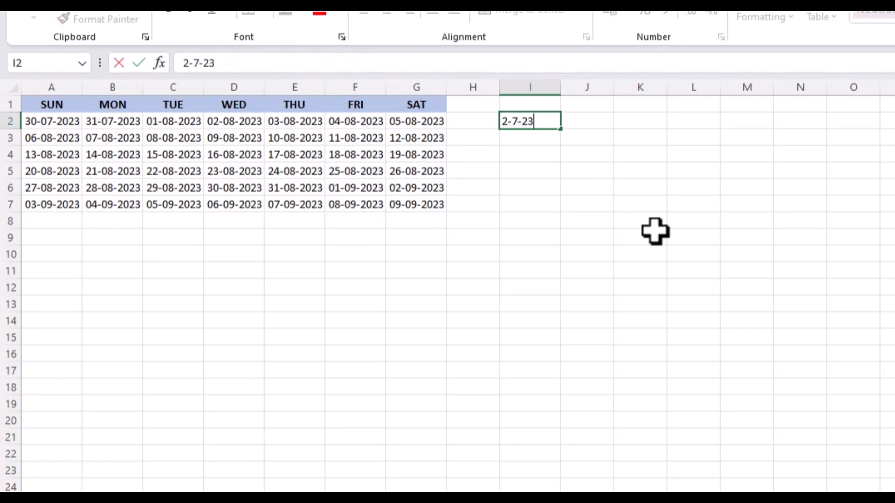